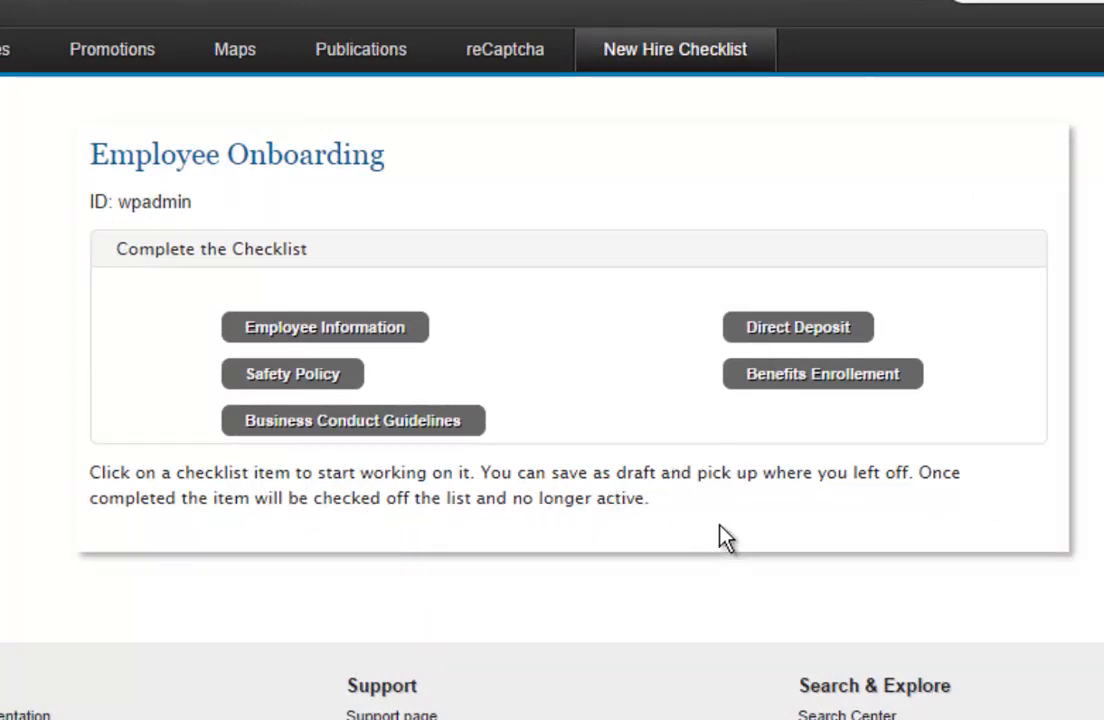
pyautogui.moveTo(588, 528)
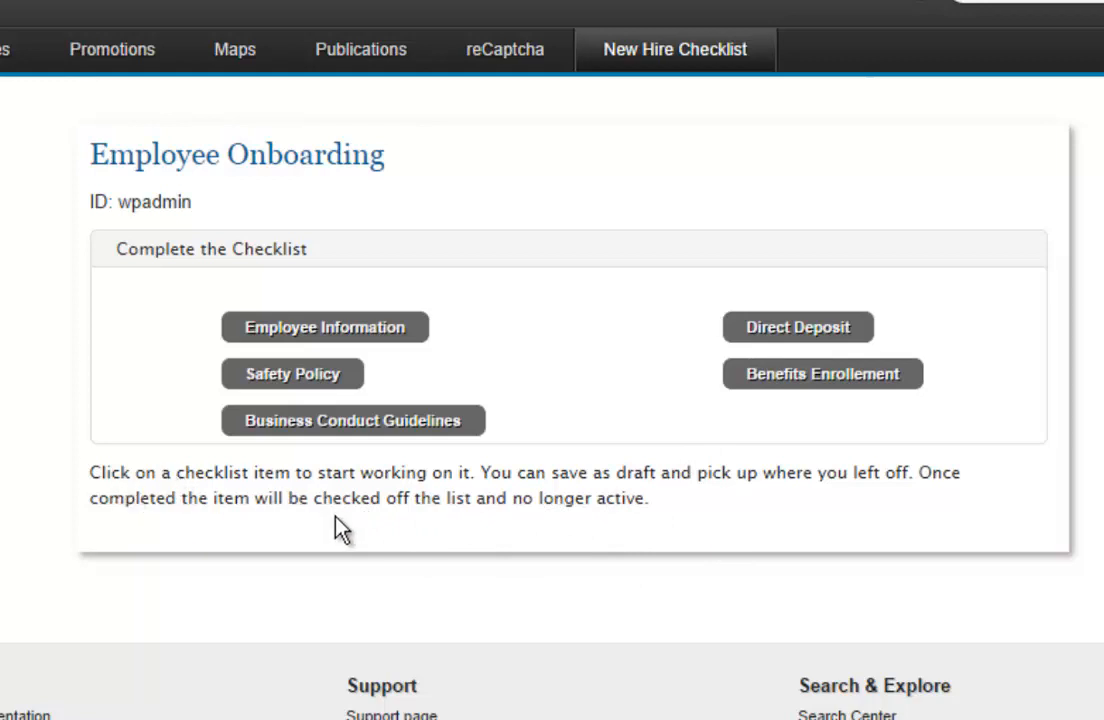
pyautogui.moveTo(406, 345)
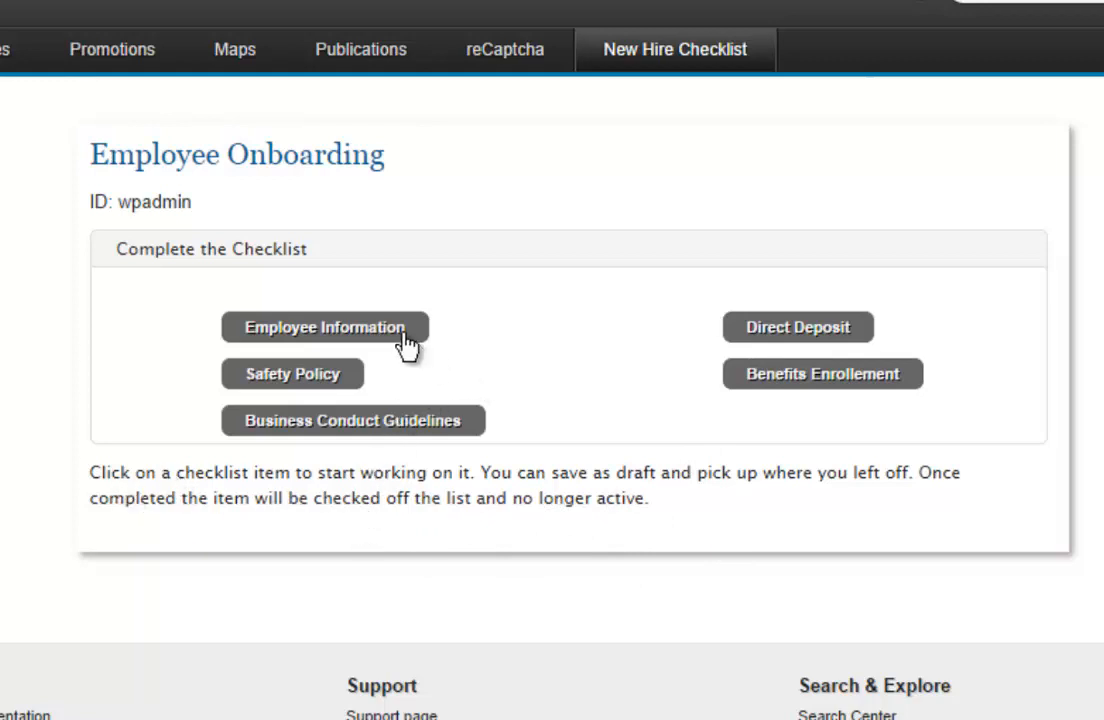
# - Load the Employee Information, Business Conduct Guidelines, Benefits Enrollment and Direct Deposit forms in turn
pyautogui.click(323, 327)
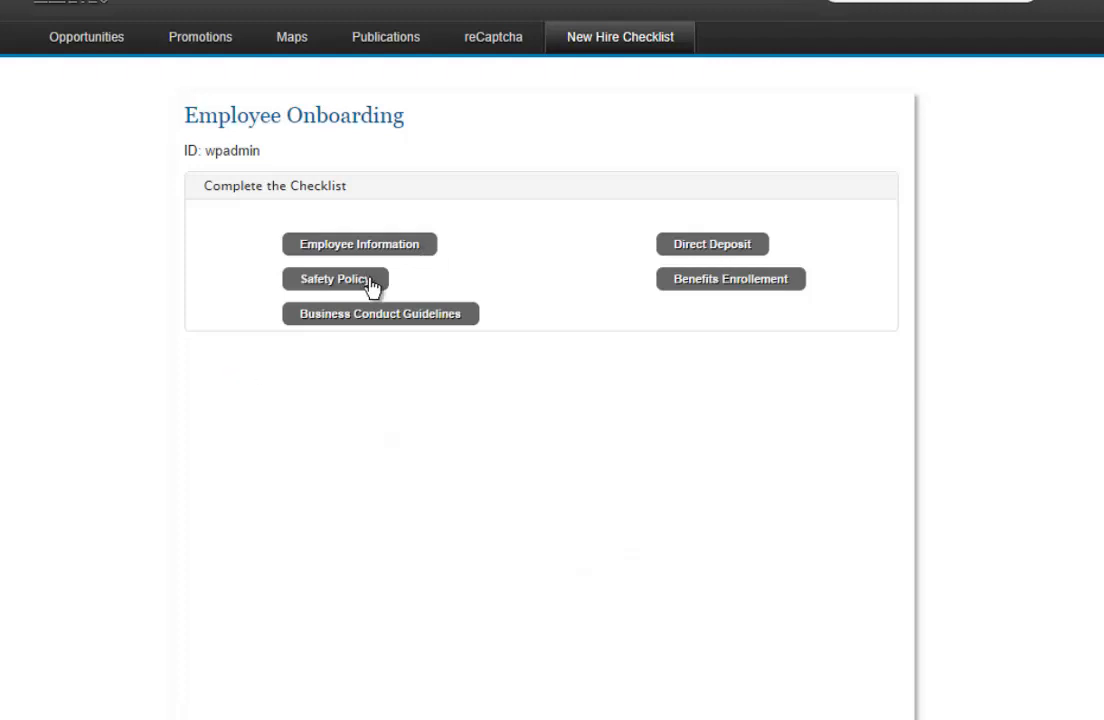
pyautogui.moveTo(437, 323)
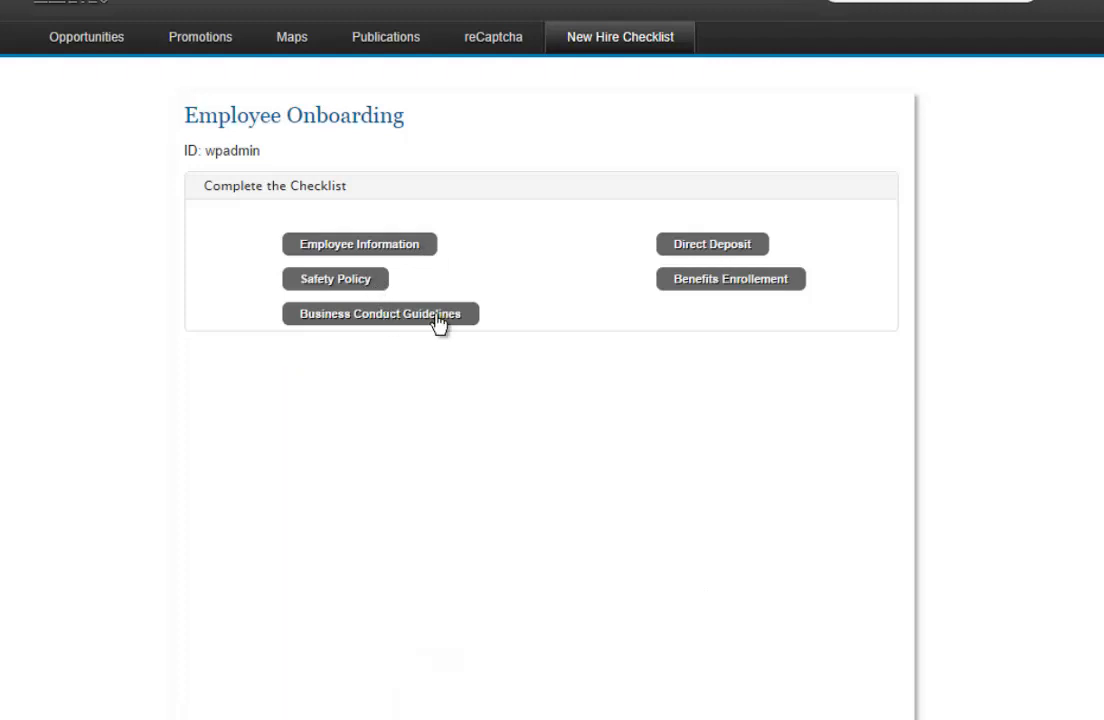
pyautogui.click(731, 278)
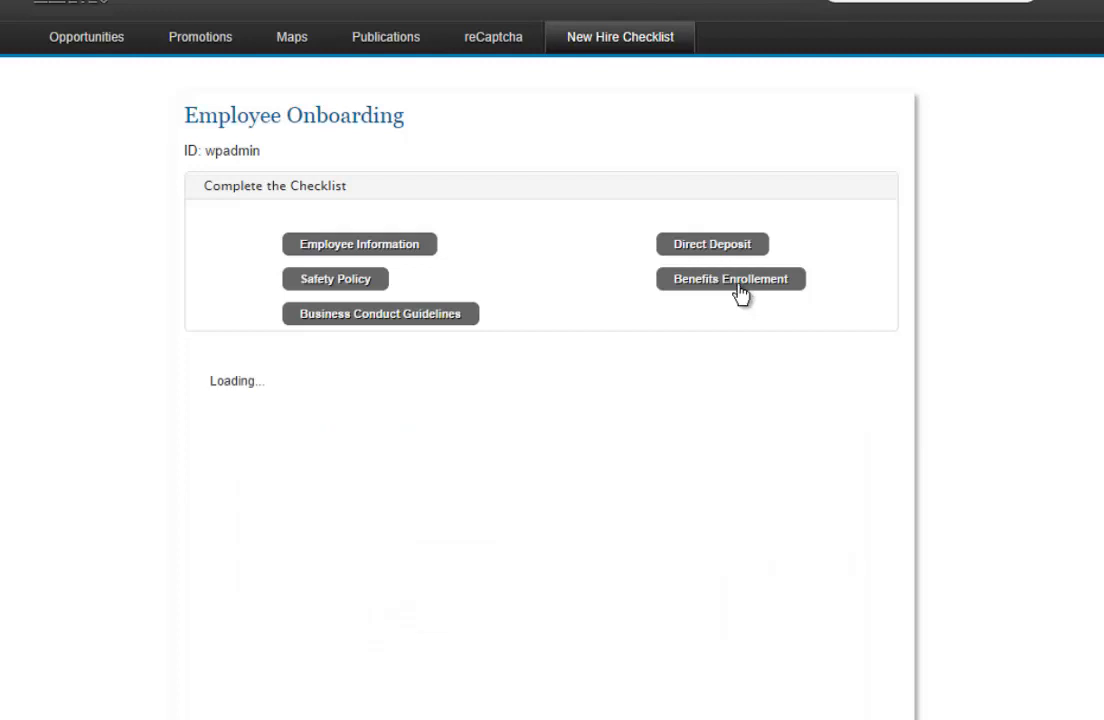
pyautogui.click(731, 278)
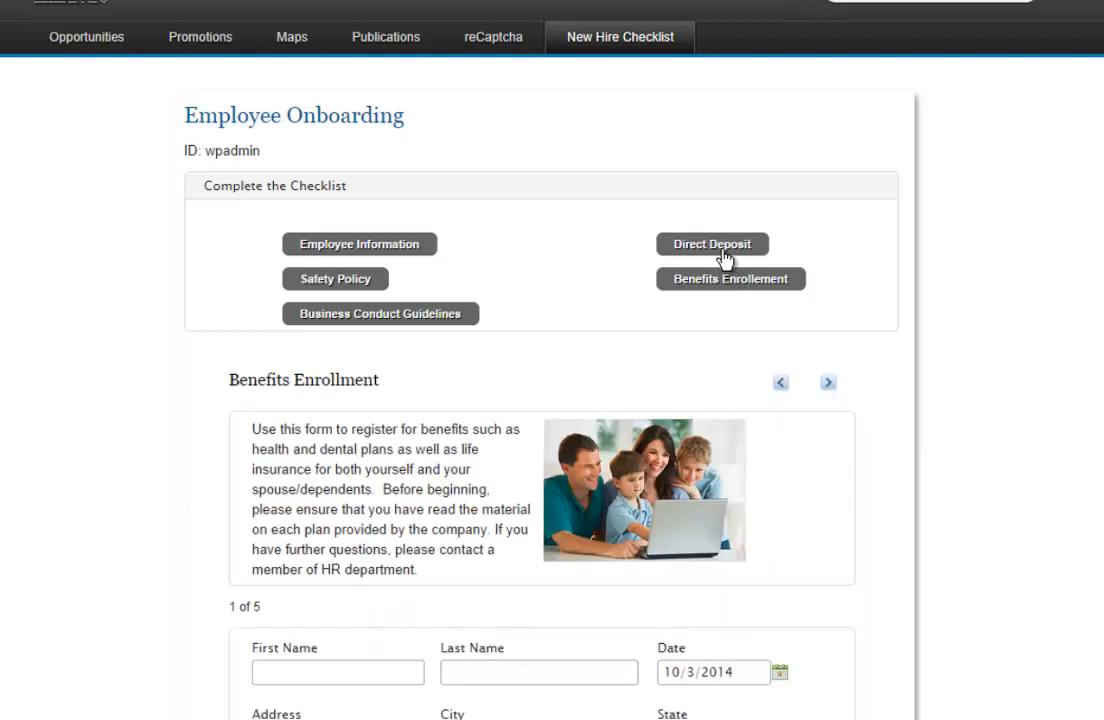
pyautogui.click(712, 244)
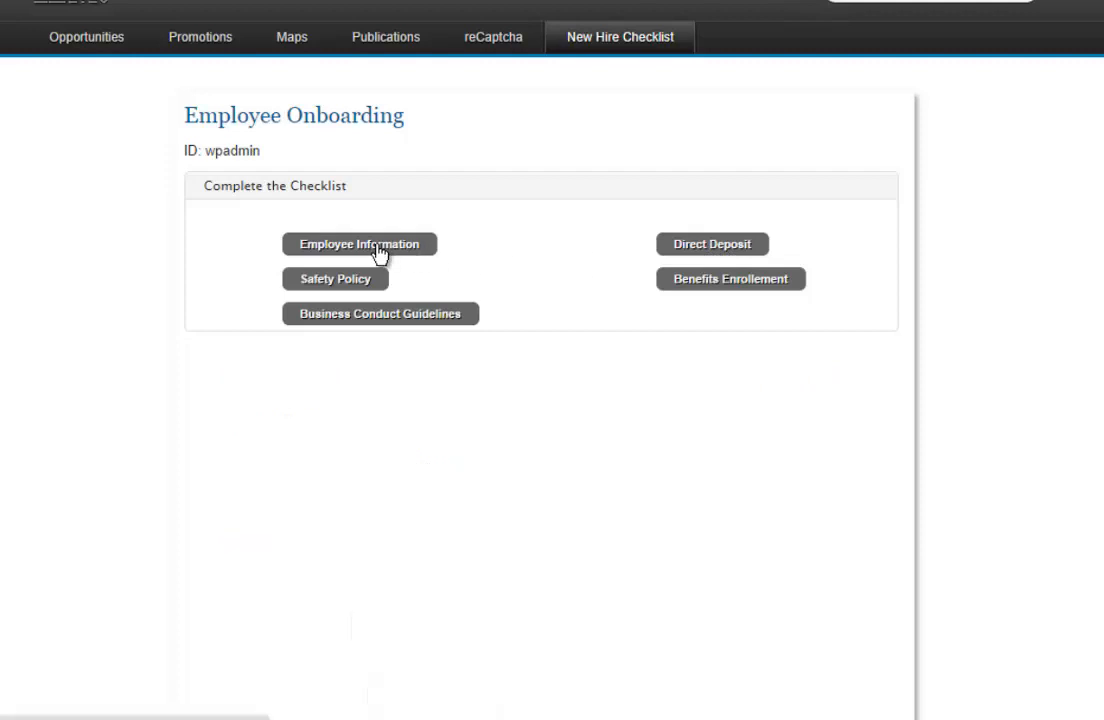
# - Fill Employee Information with name 'Marty', Married status, and contact details including '019'
pyautogui.click(359, 243)
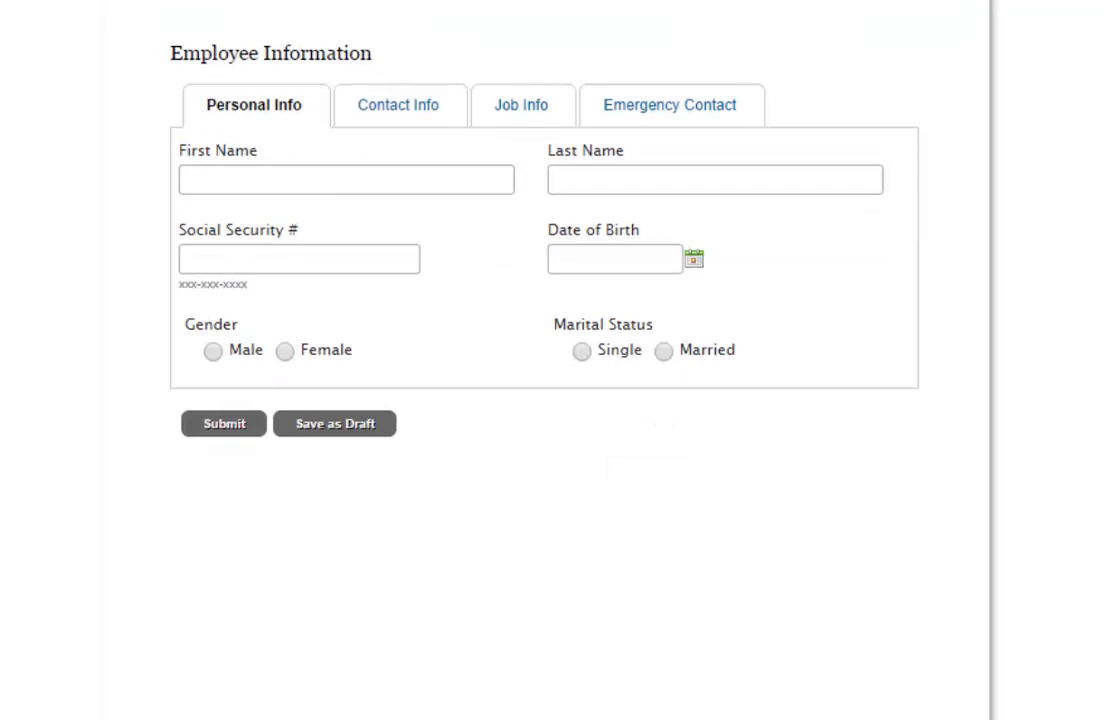
pyautogui.write('M')
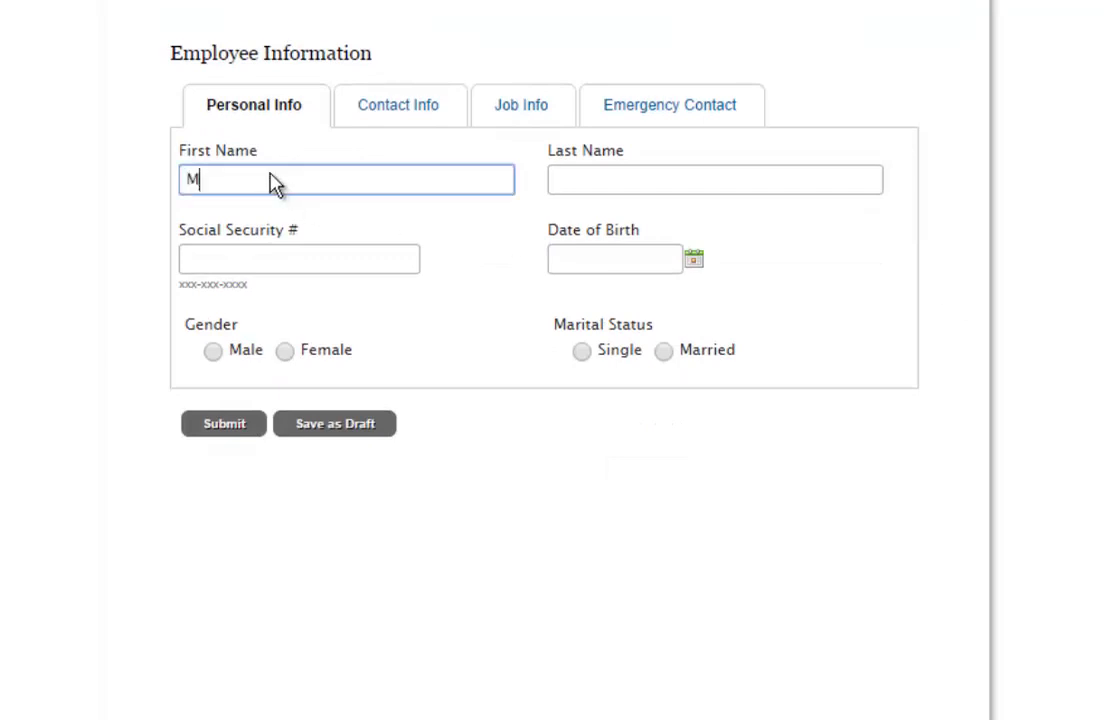
pyautogui.write('arty')
pyautogui.click(715, 179)
pyautogui.write('Lechleider')
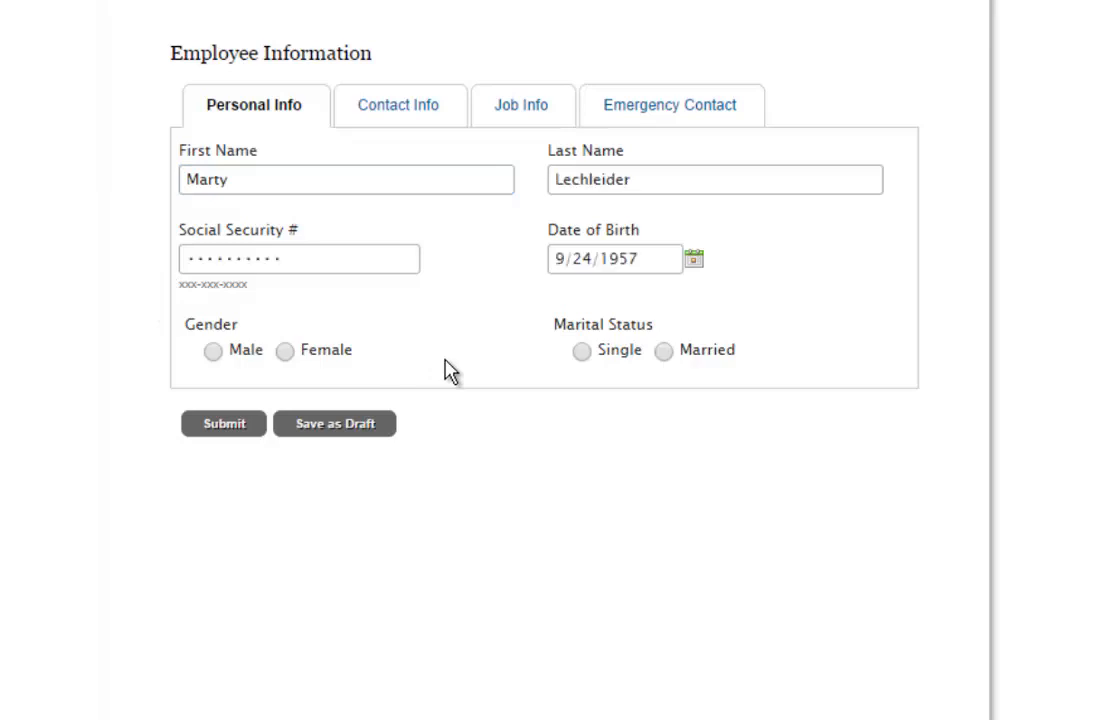
pyautogui.moveTo(440, 178)
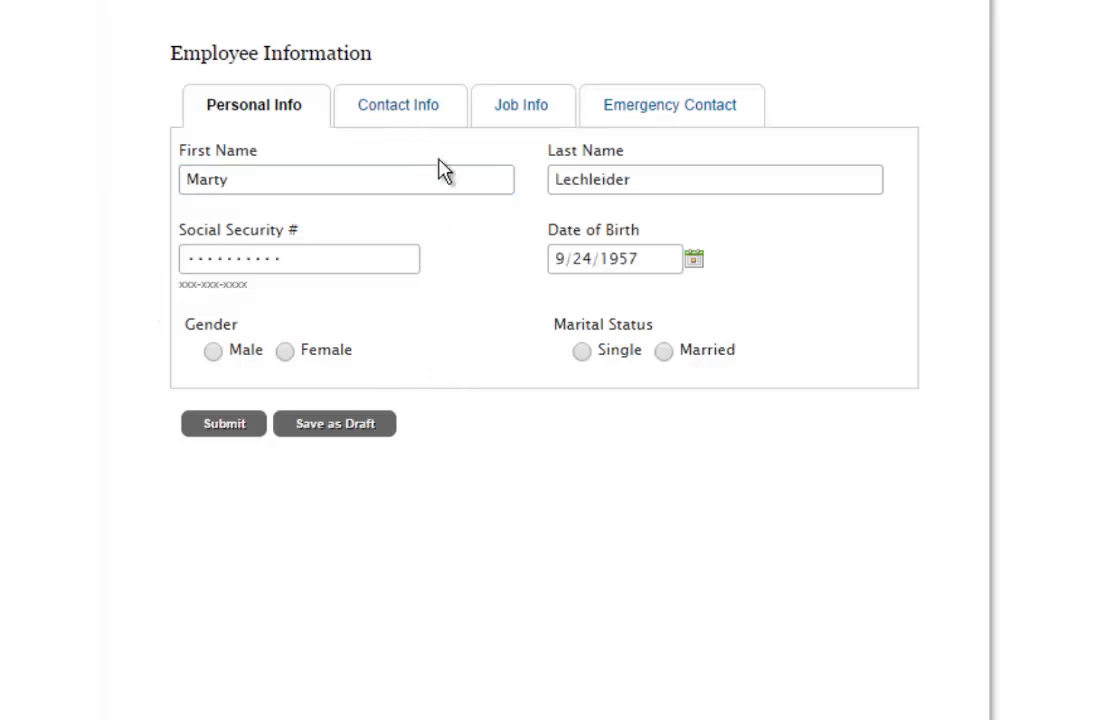
pyautogui.click(661, 350)
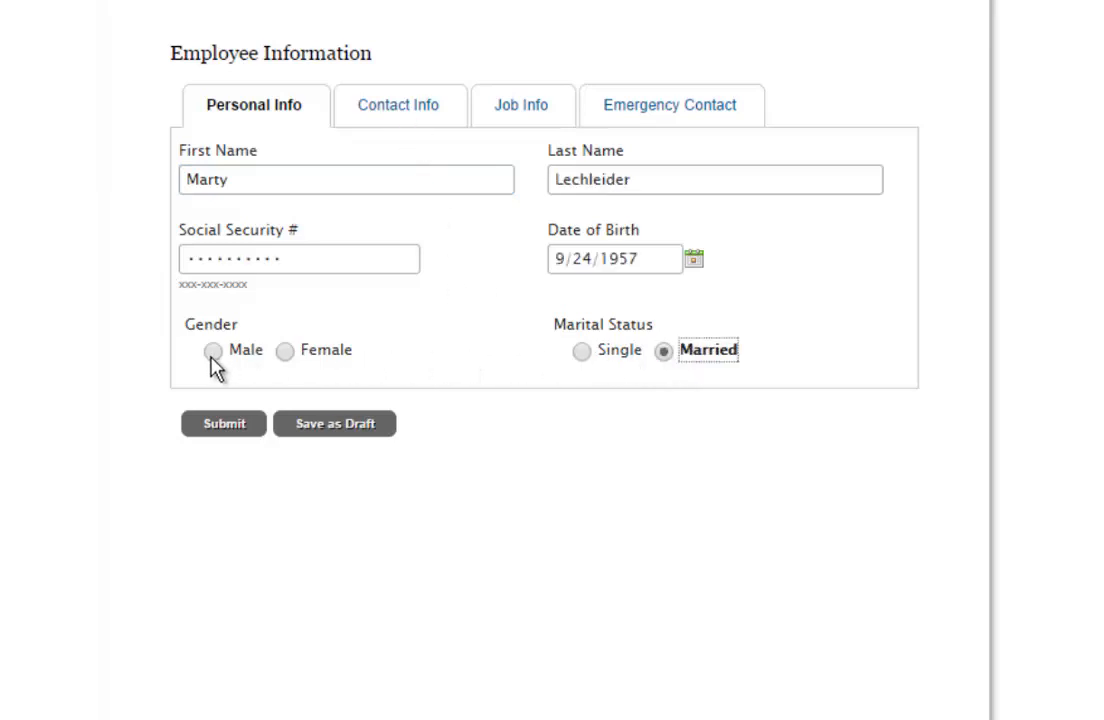
pyautogui.click(398, 105)
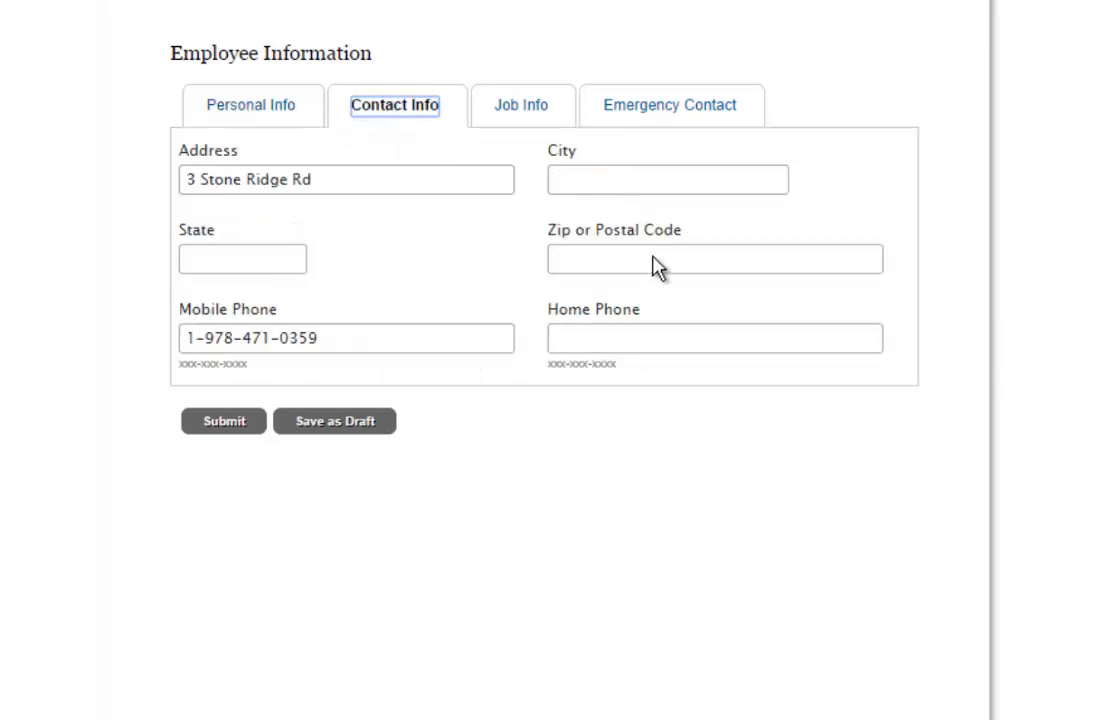
pyautogui.write('01915')
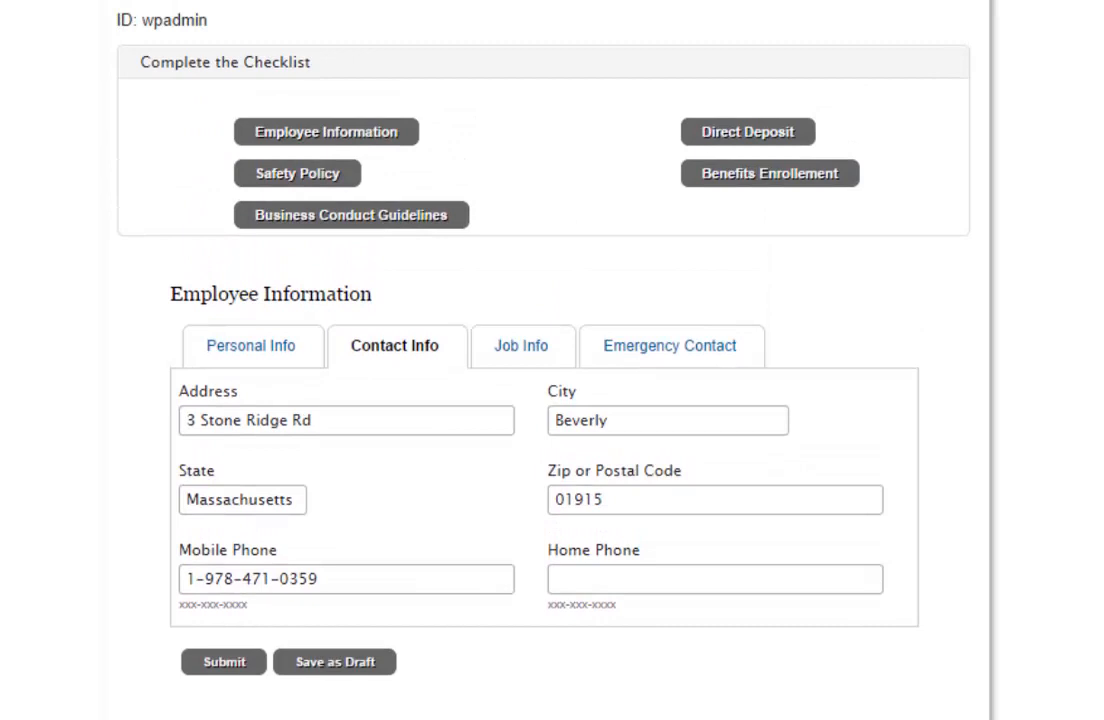
pyautogui.moveTo(492, 690)
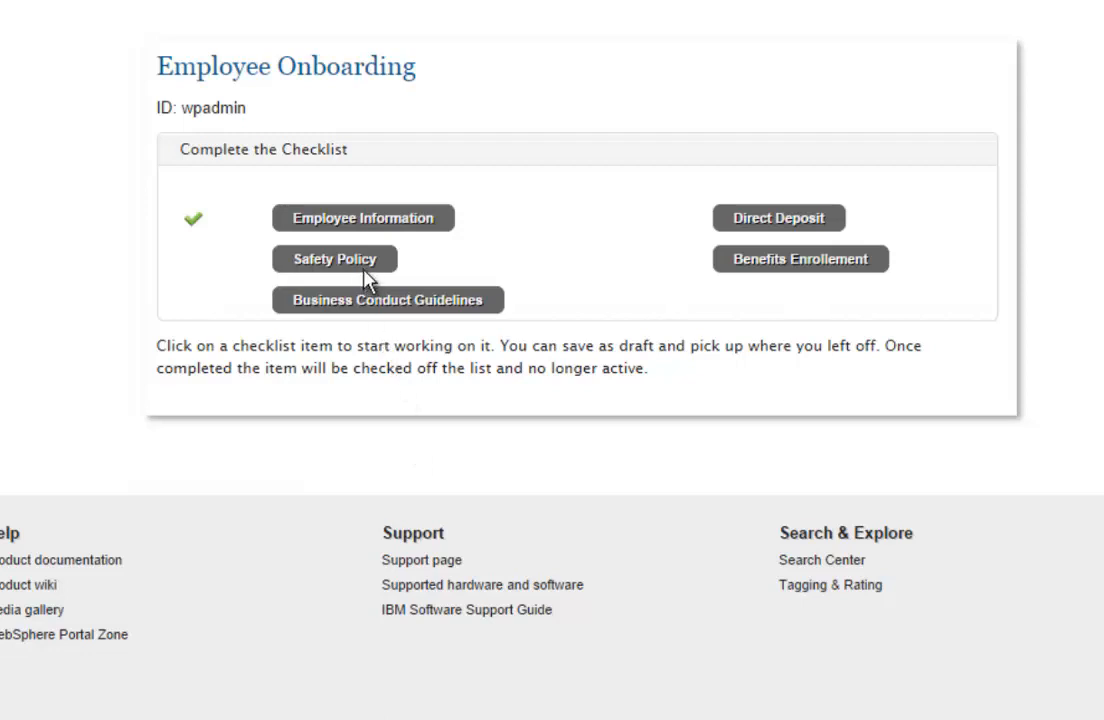
# - Open Safety Policy, agree to the Corporate Safety Policy, and submit the acknowledgement
pyautogui.click(334, 258)
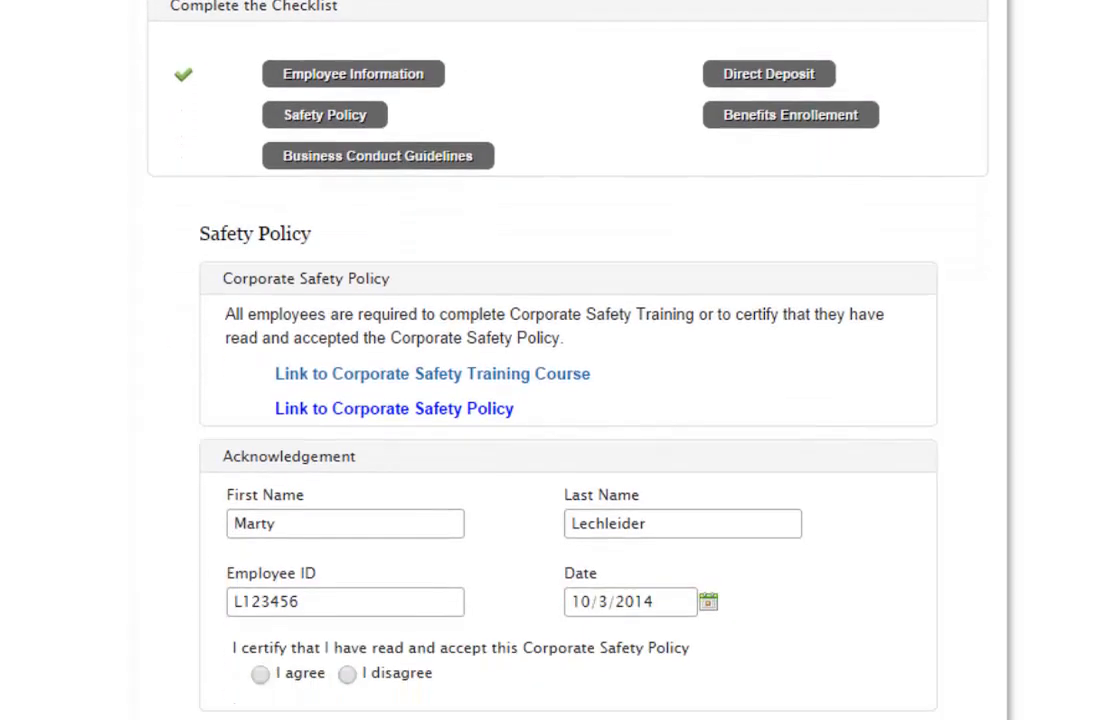
pyautogui.scroll(-3)
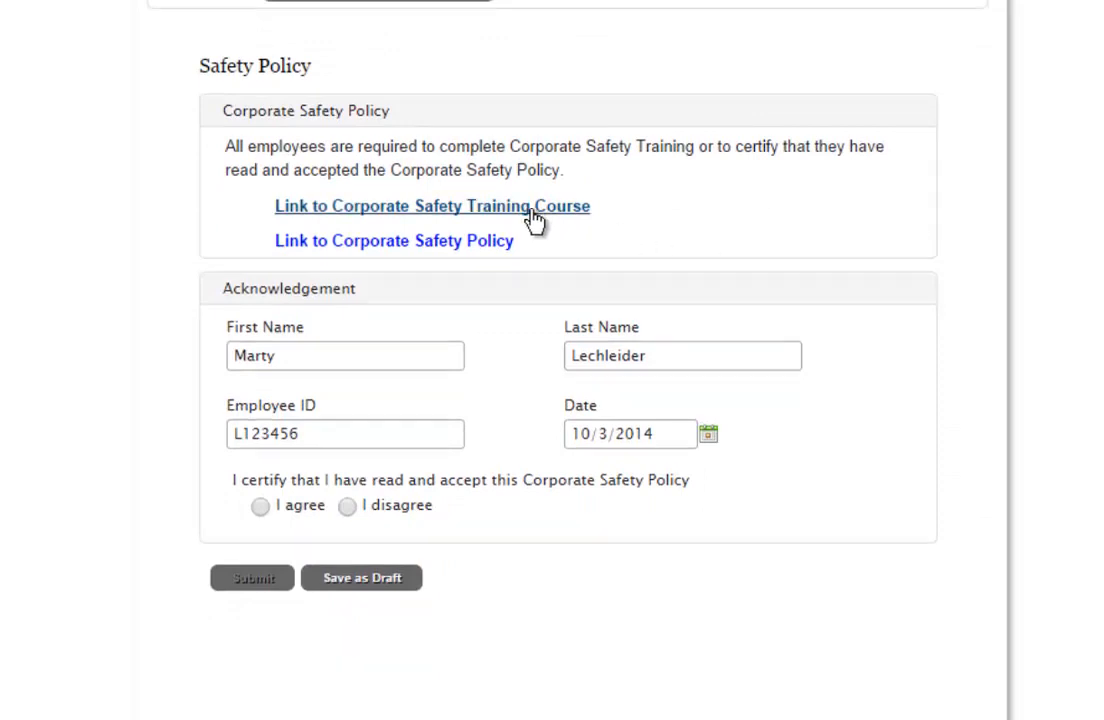
pyautogui.moveTo(487, 250)
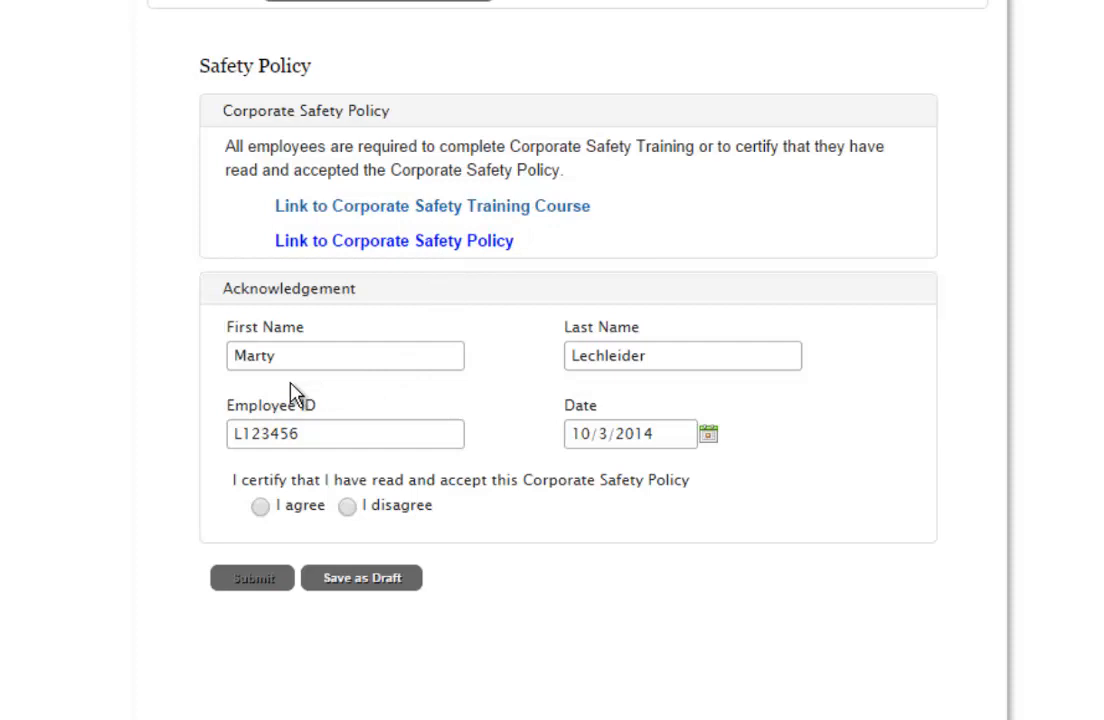
pyautogui.moveTo(572, 443)
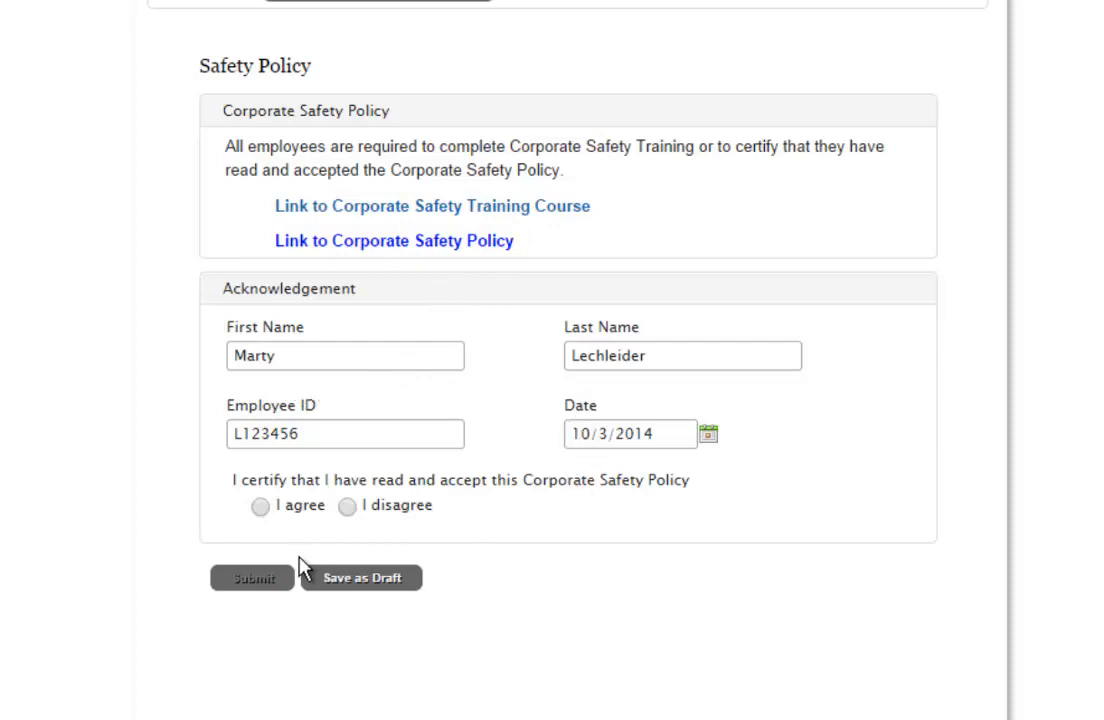
pyautogui.click(260, 506)
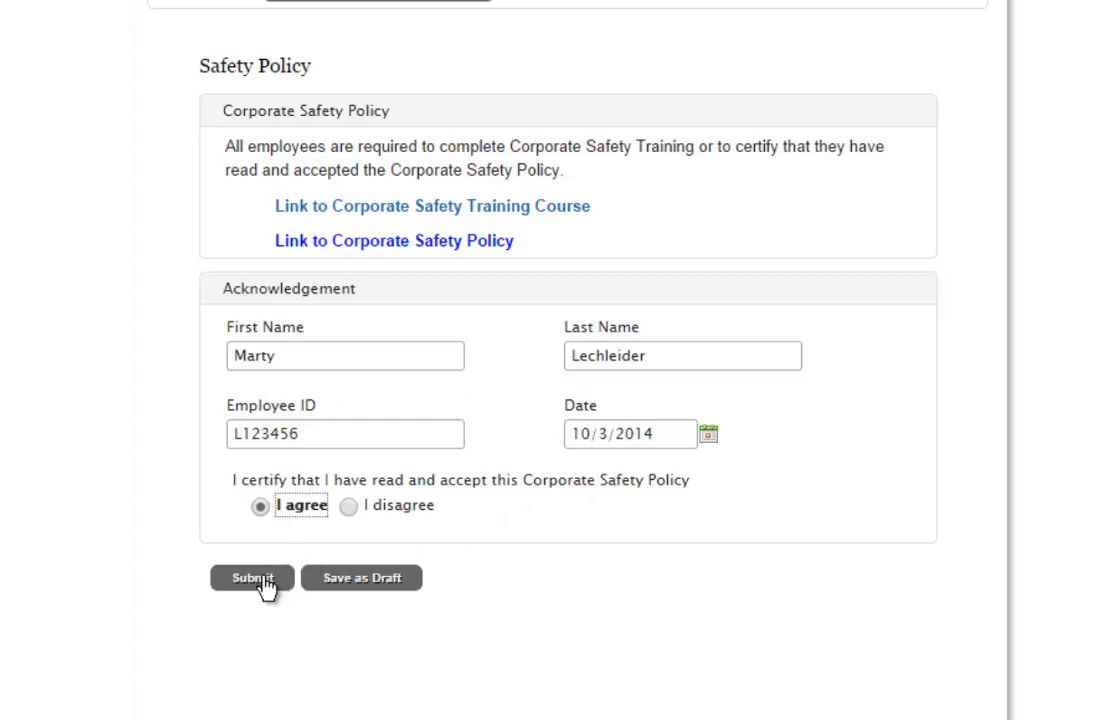
pyautogui.moveTo(263, 590)
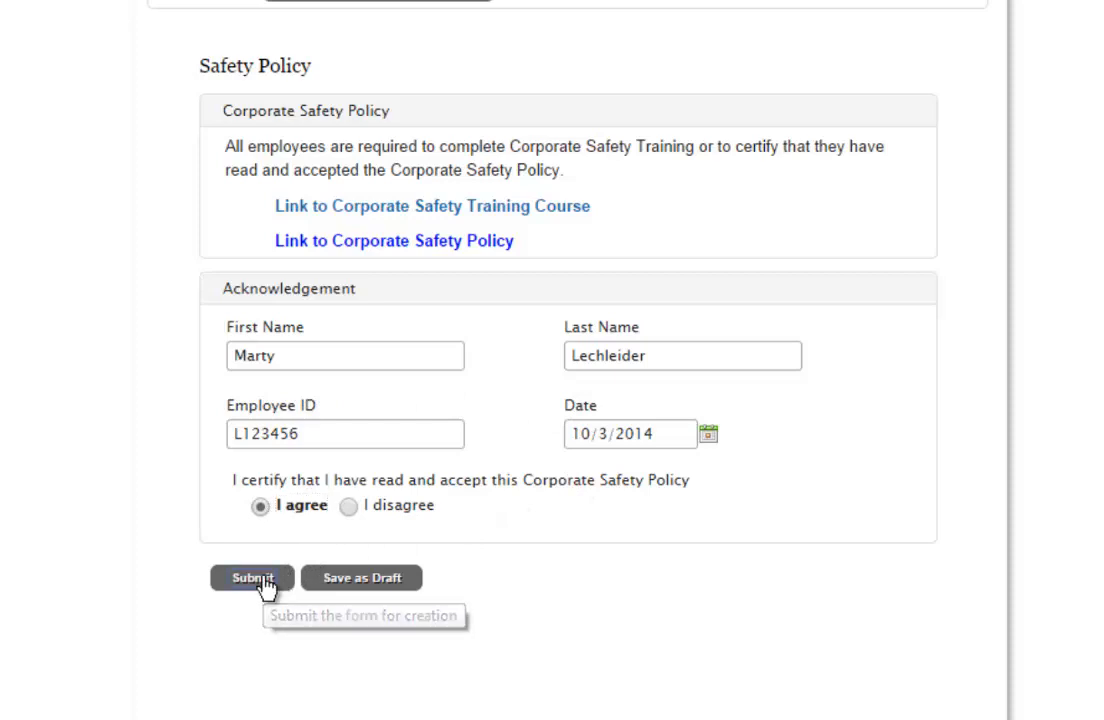
pyautogui.click(251, 577)
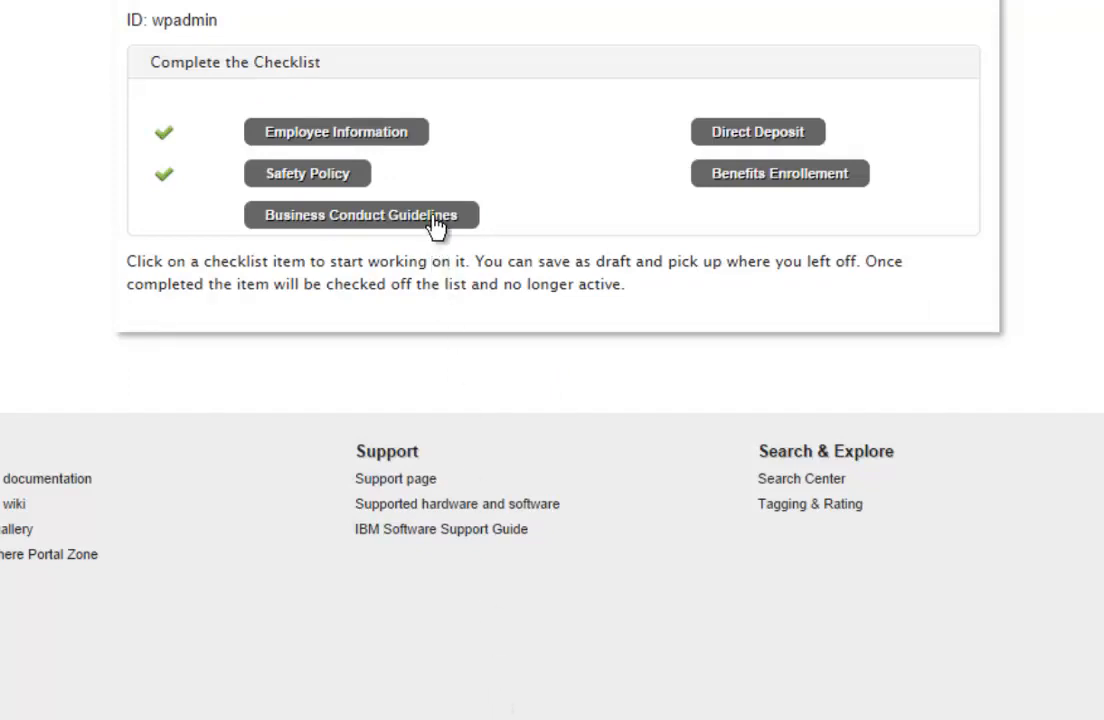
# - Open Business Conduct Guidelines, confirm having read them, and begin the quiz
pyautogui.click(360, 214)
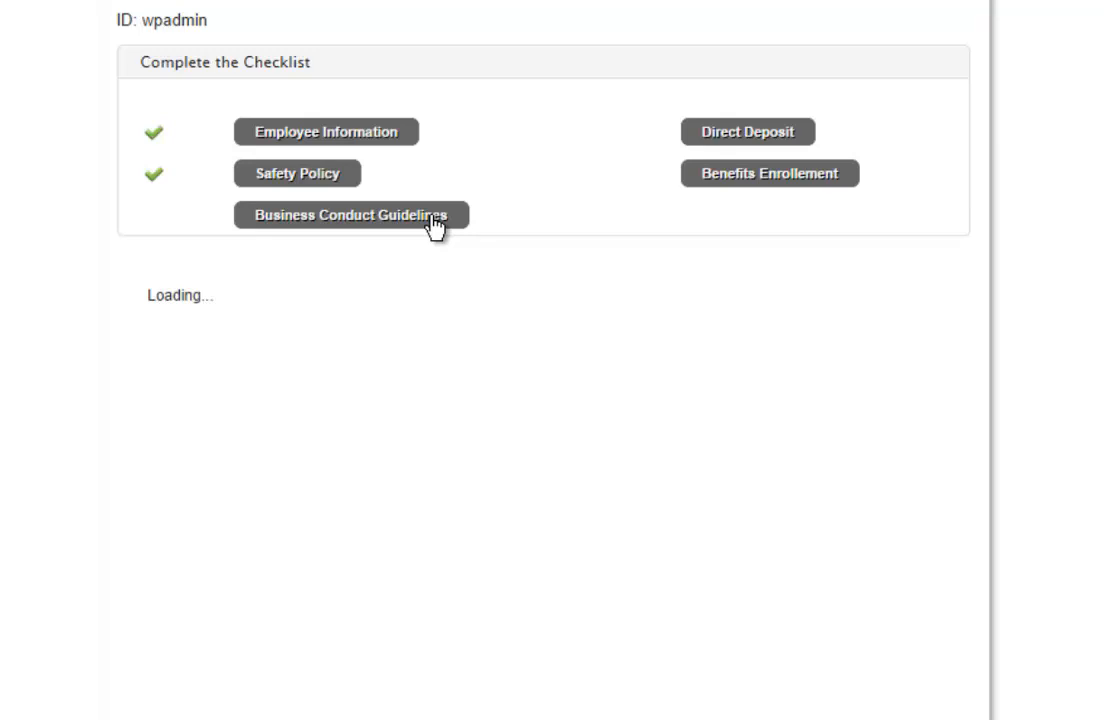
pyautogui.click(354, 215)
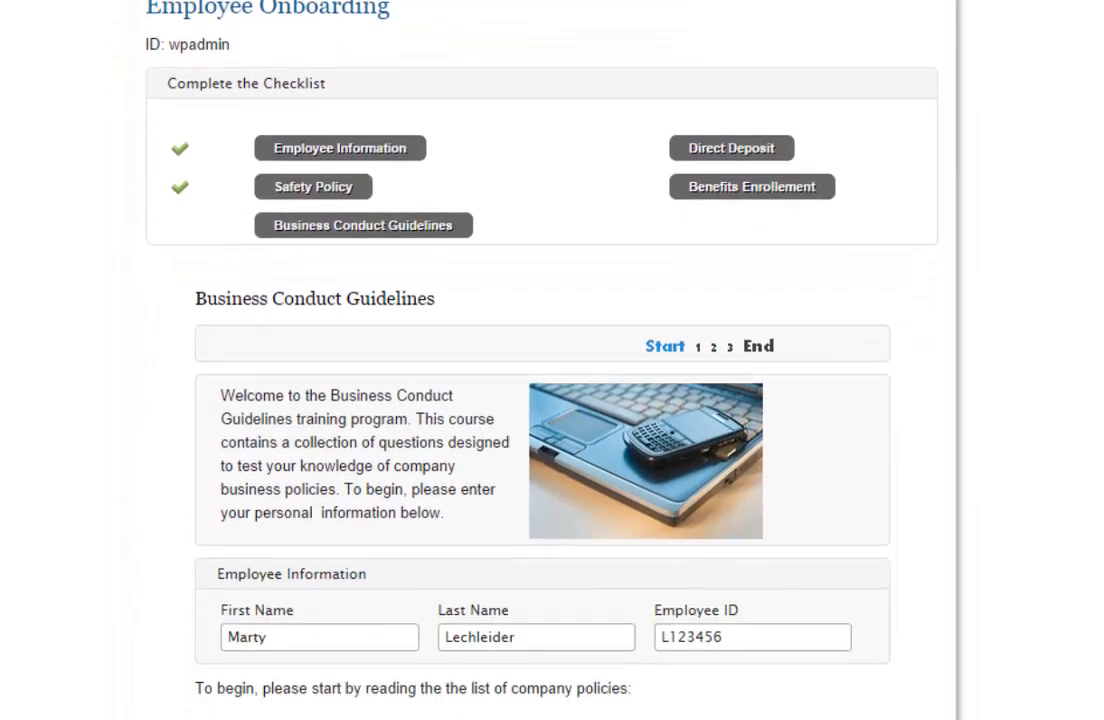
pyautogui.scroll(-3)
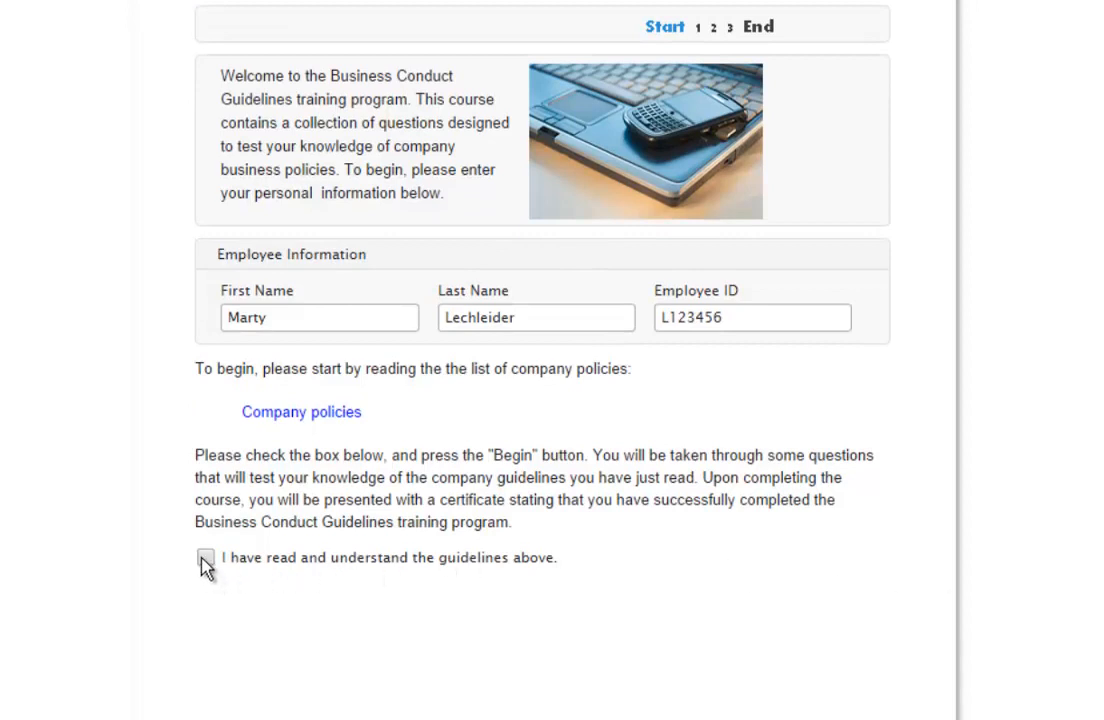
pyautogui.click(206, 558)
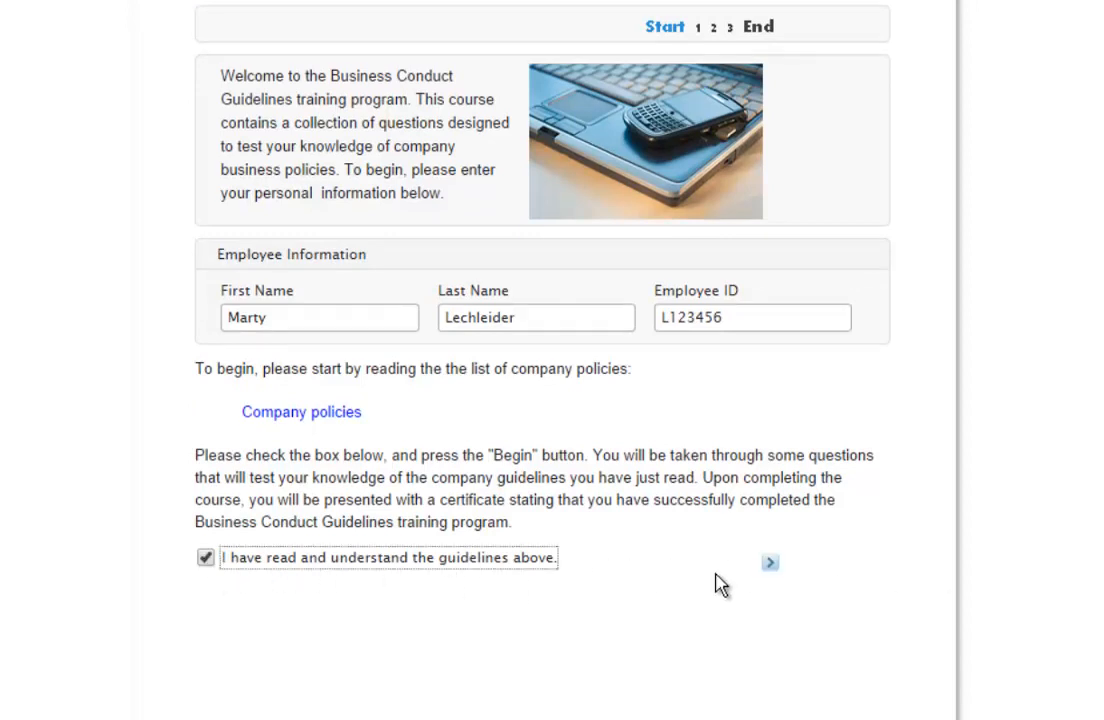
pyautogui.click(770, 562)
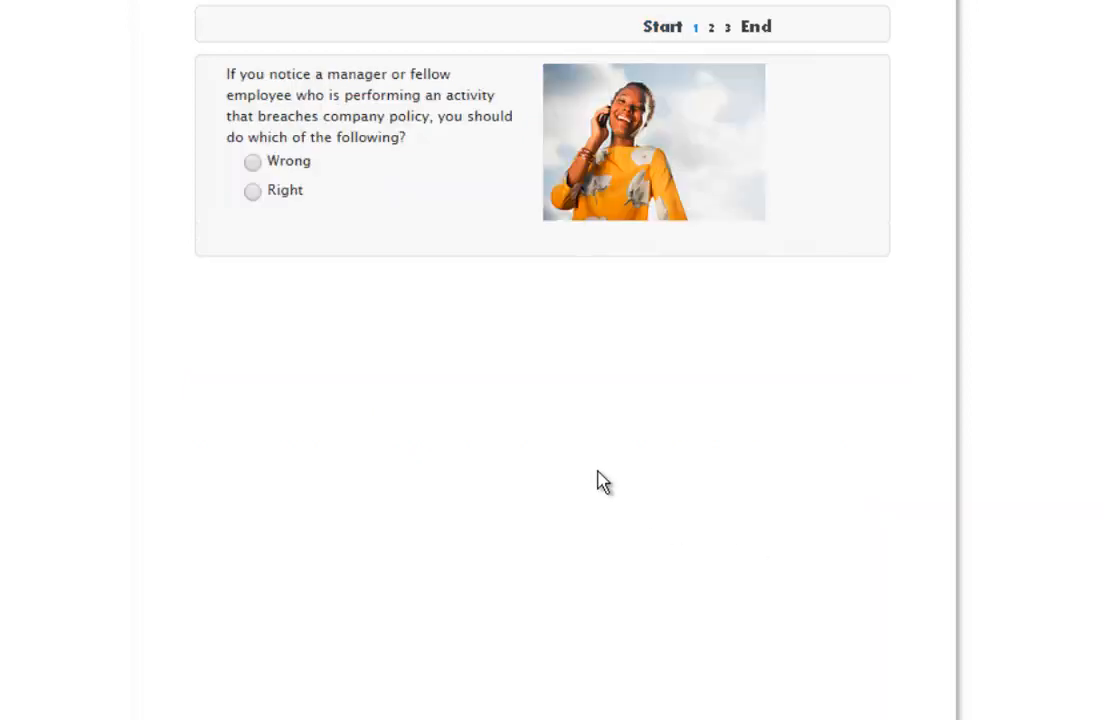
# - Answer the three quiz questions, Right first and Wrong third, and reach the certificate
pyautogui.click(253, 191)
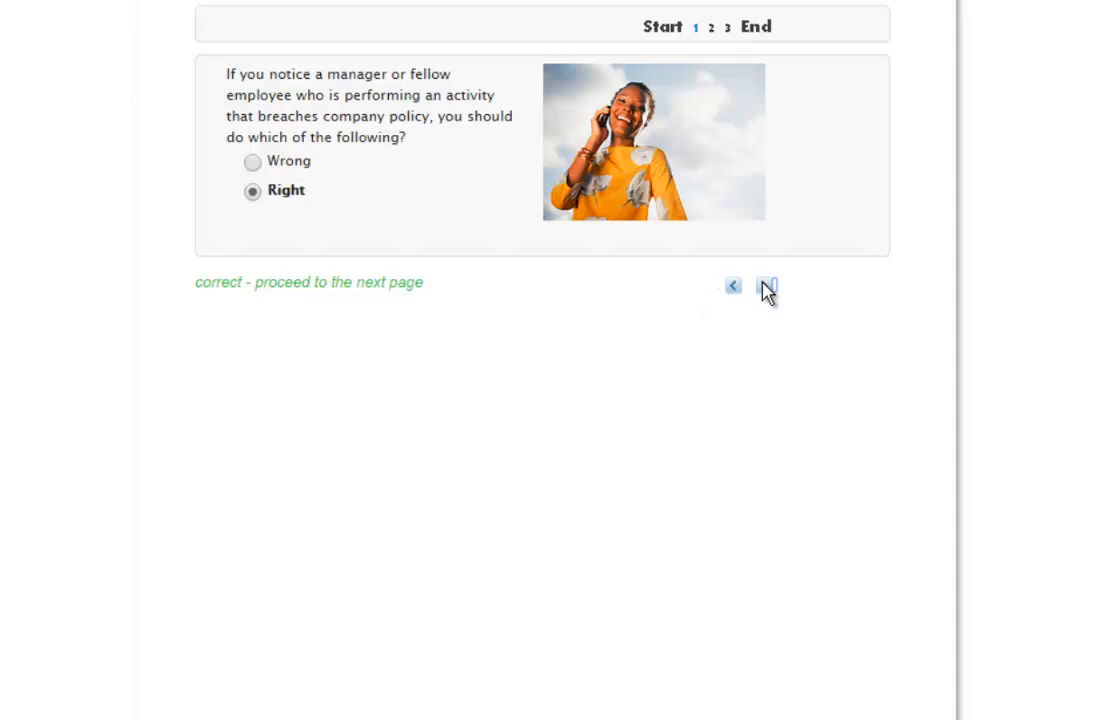
pyautogui.click(767, 286)
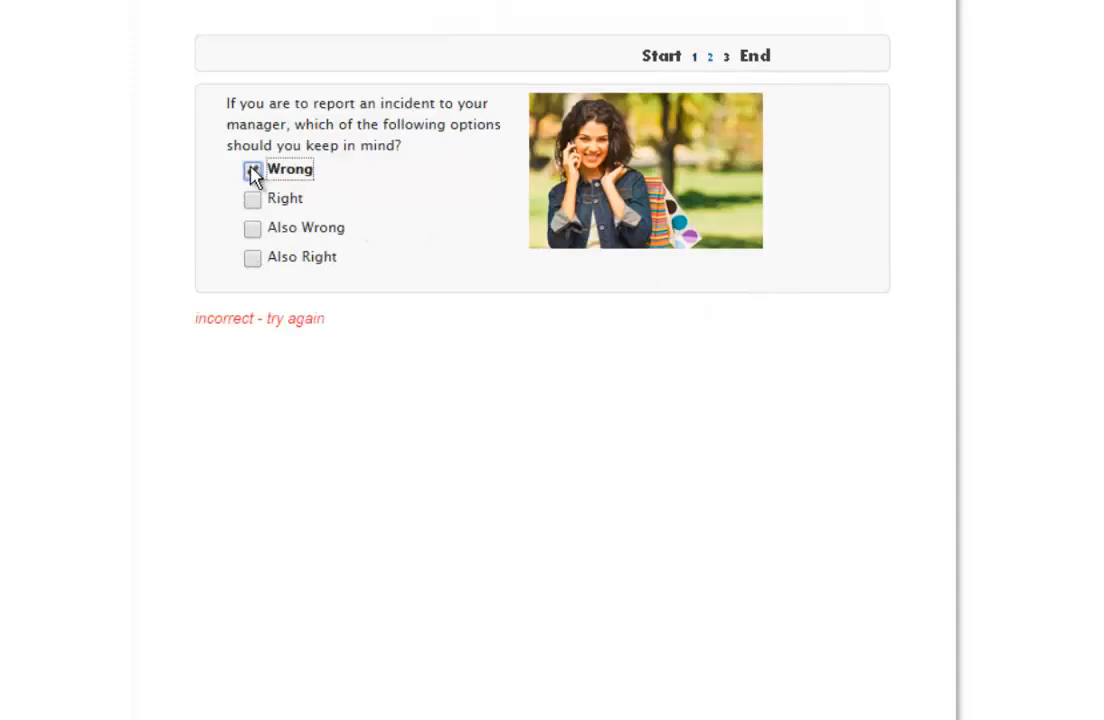
pyautogui.click(253, 198)
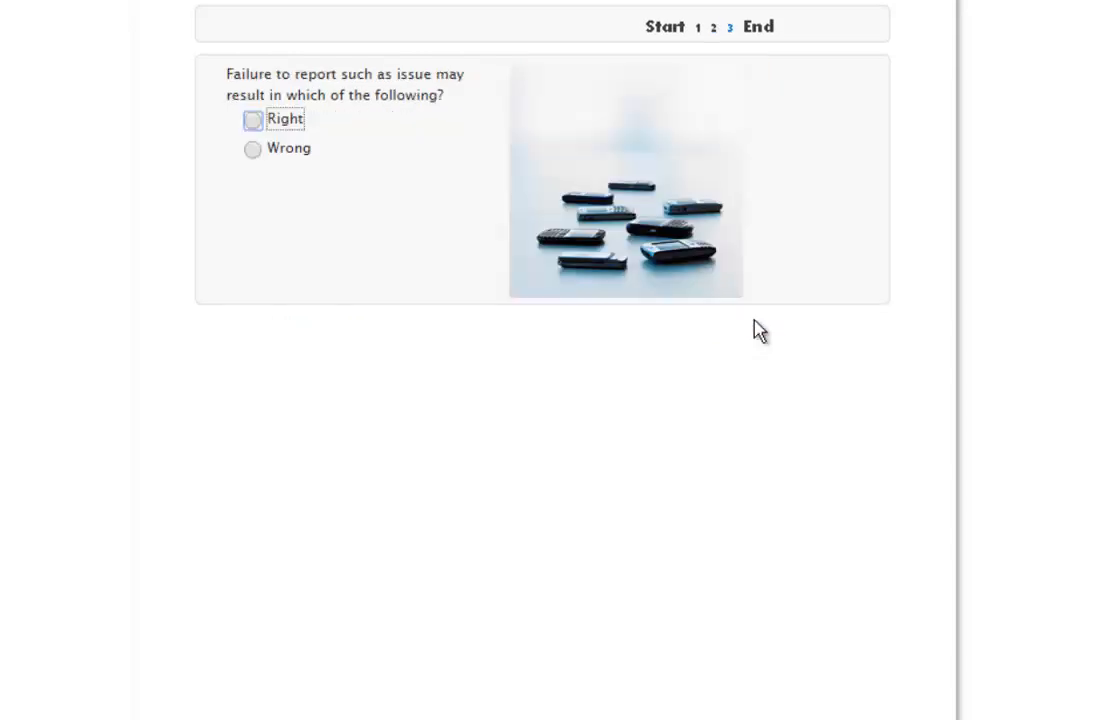
pyautogui.click(252, 148)
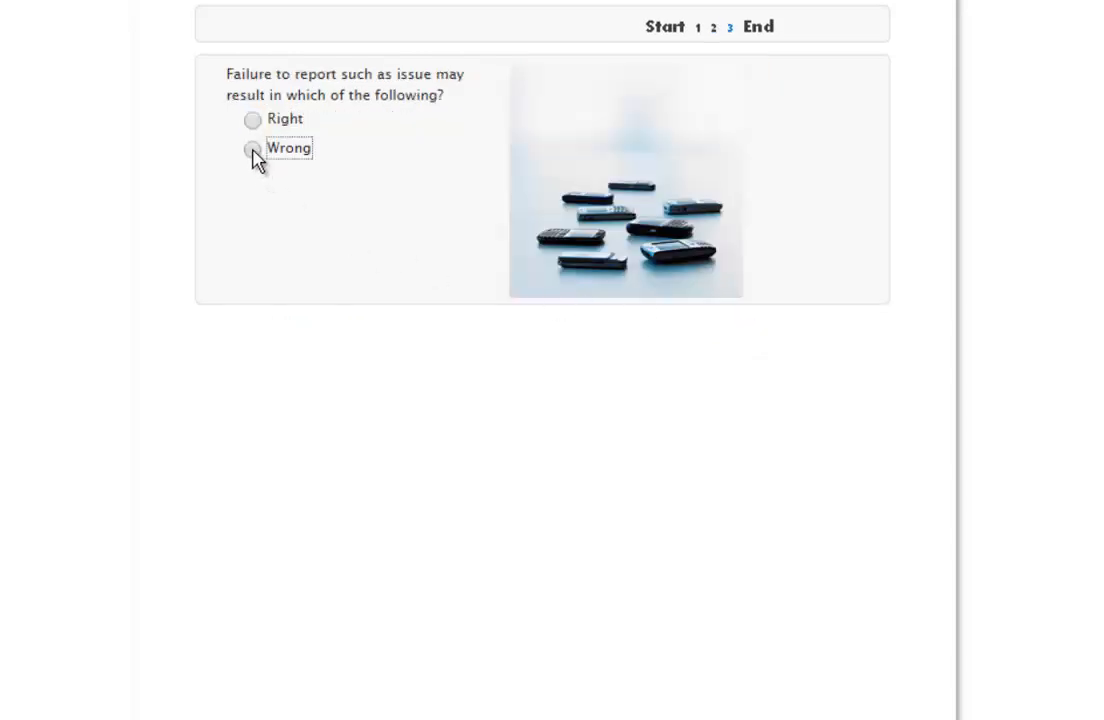
pyautogui.click(252, 148)
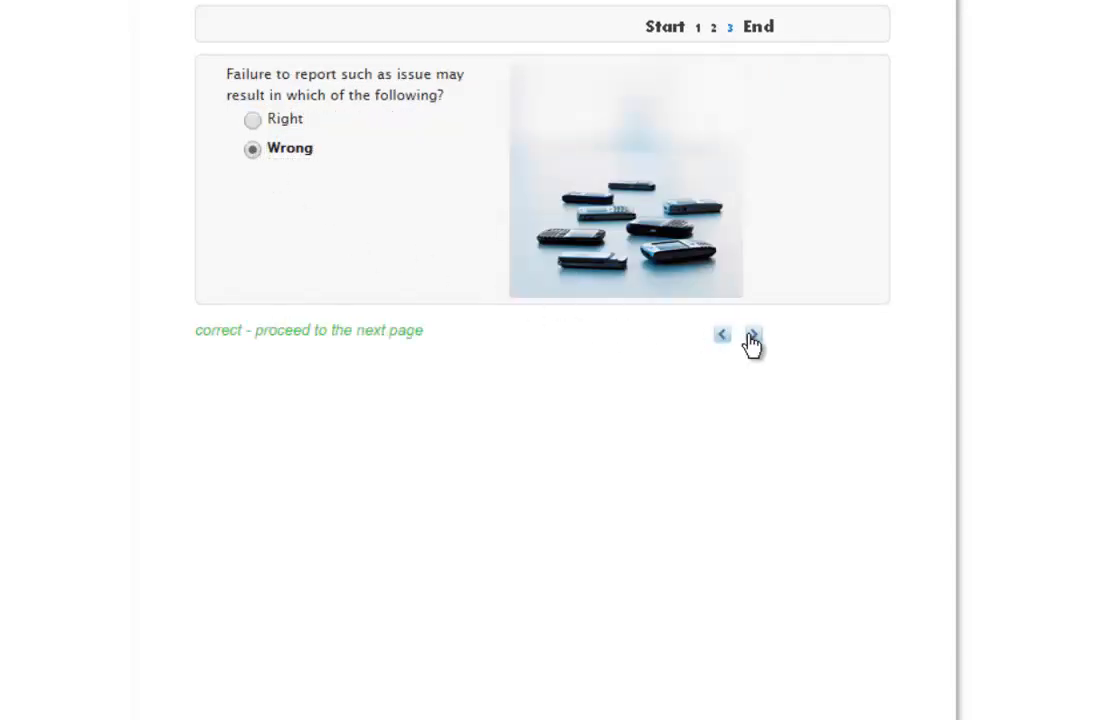
pyautogui.click(751, 335)
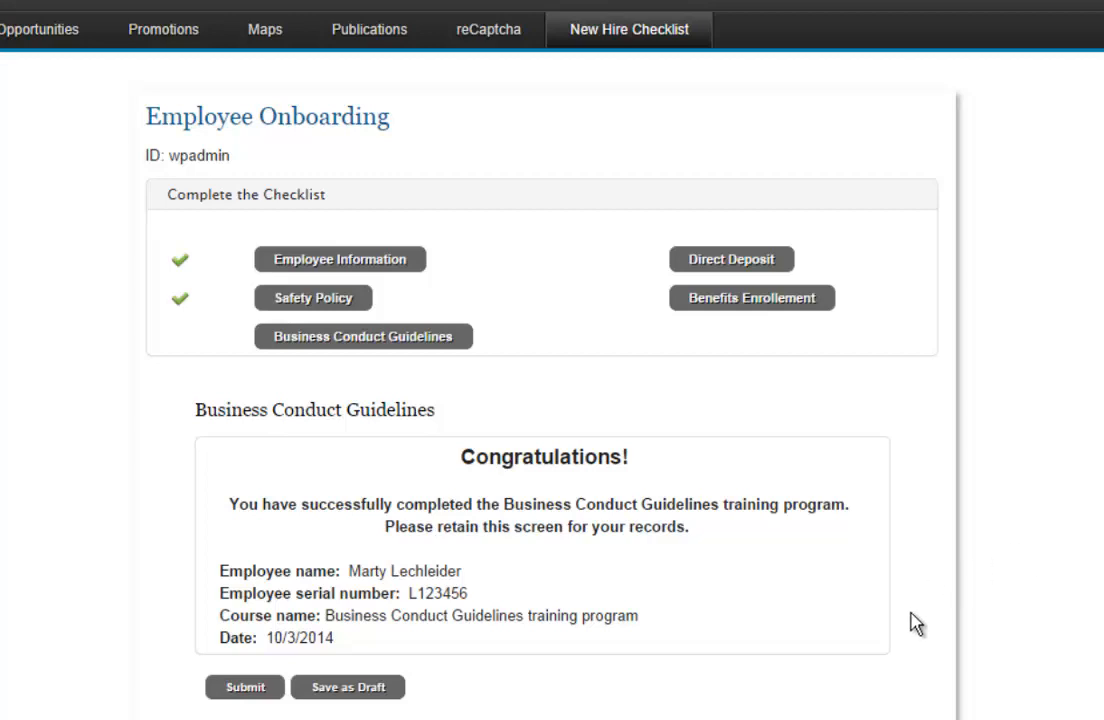
pyautogui.moveTo(351, 704)
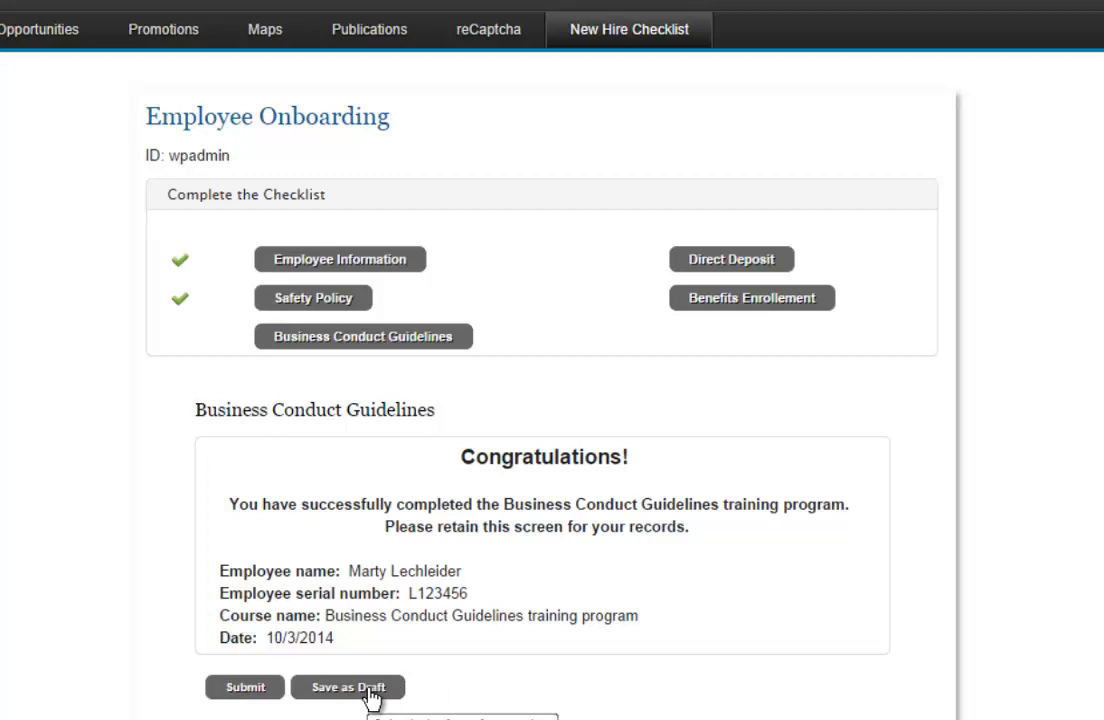
# - Save Business Conduct Guidelines as a draft, reopen it, and step through questions one to three
pyautogui.click(347, 687)
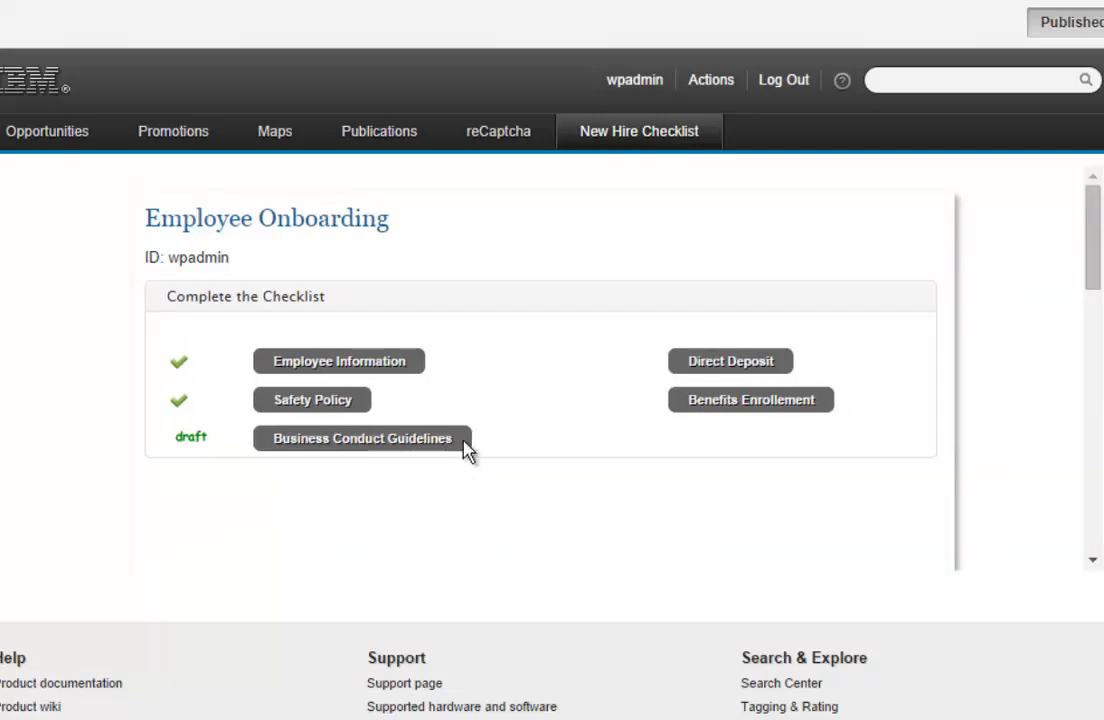
pyautogui.click(362, 438)
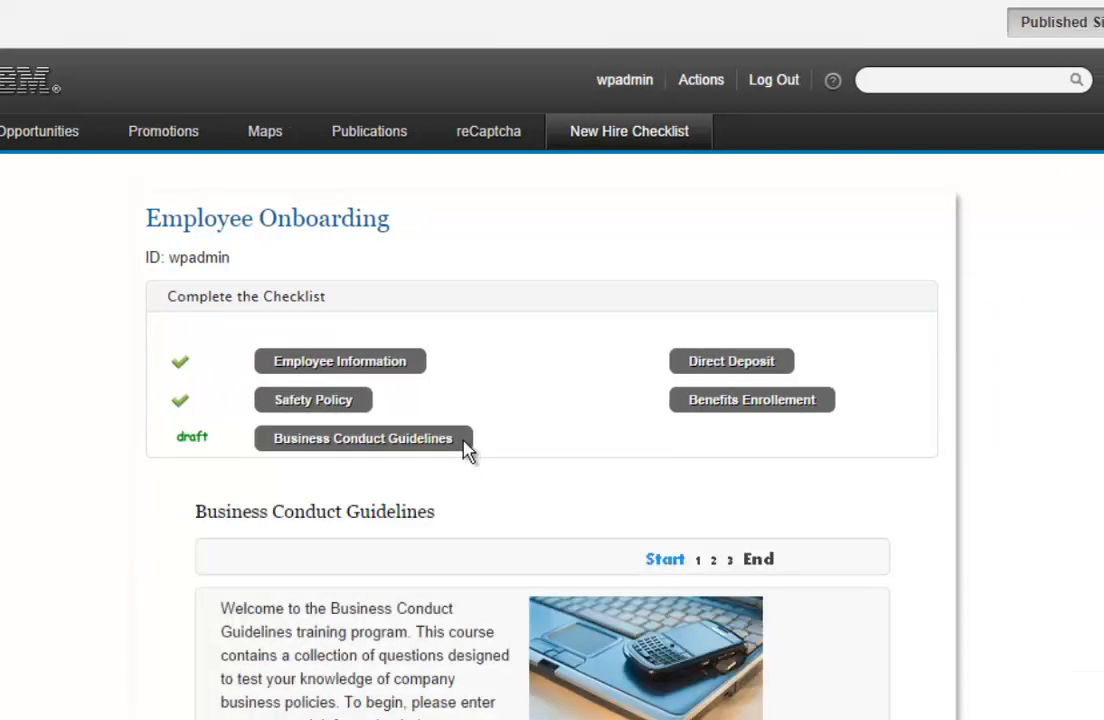
pyautogui.scroll(-3)
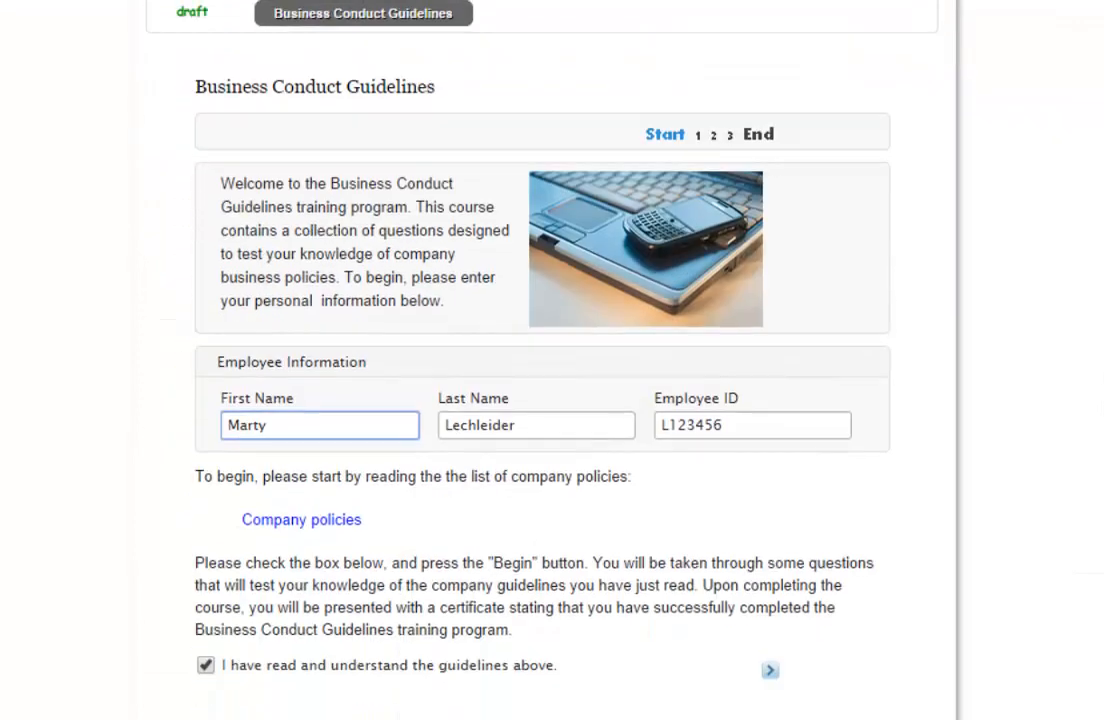
pyautogui.click(770, 670)
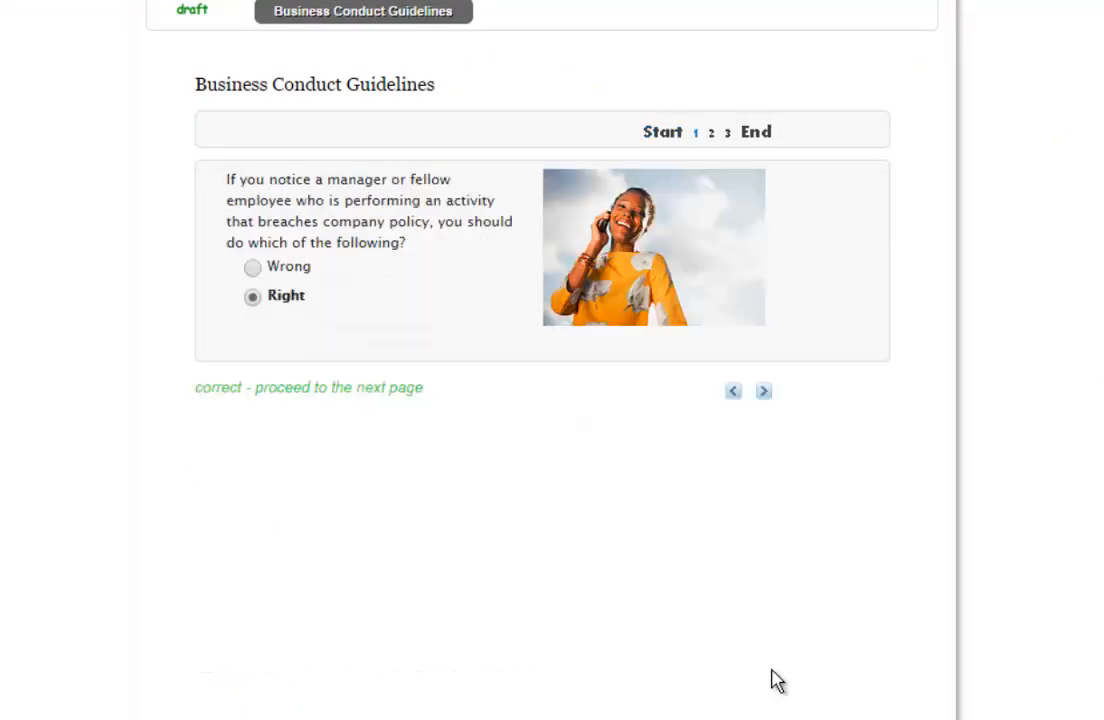
pyautogui.click(763, 391)
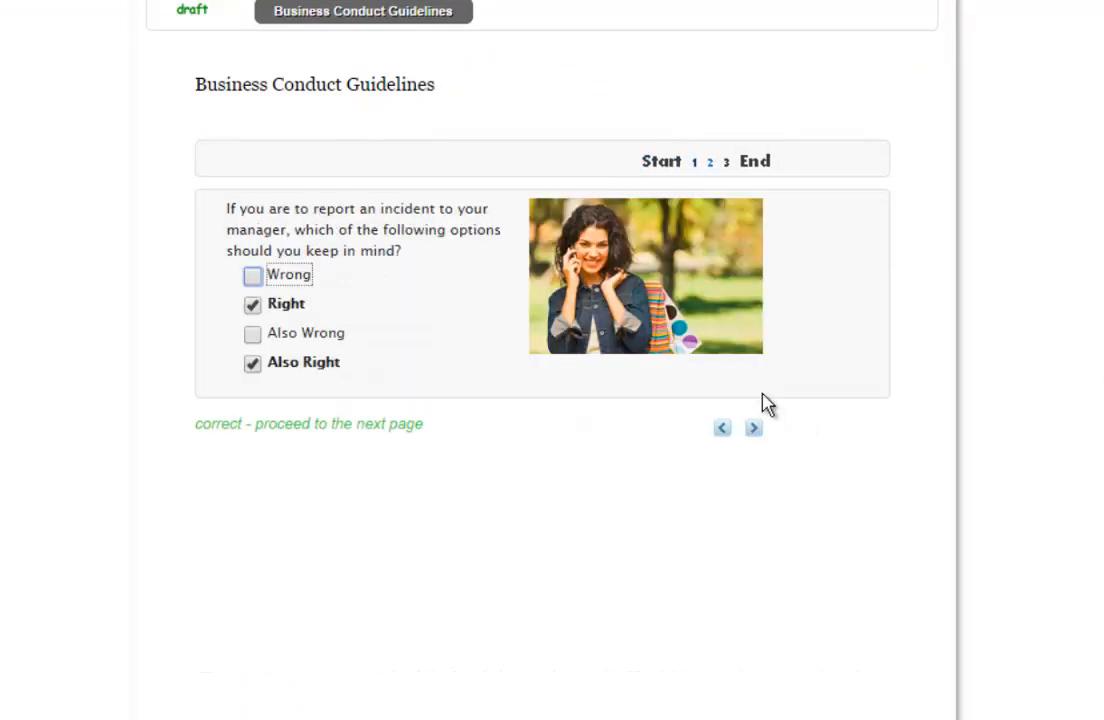
pyautogui.click(752, 427)
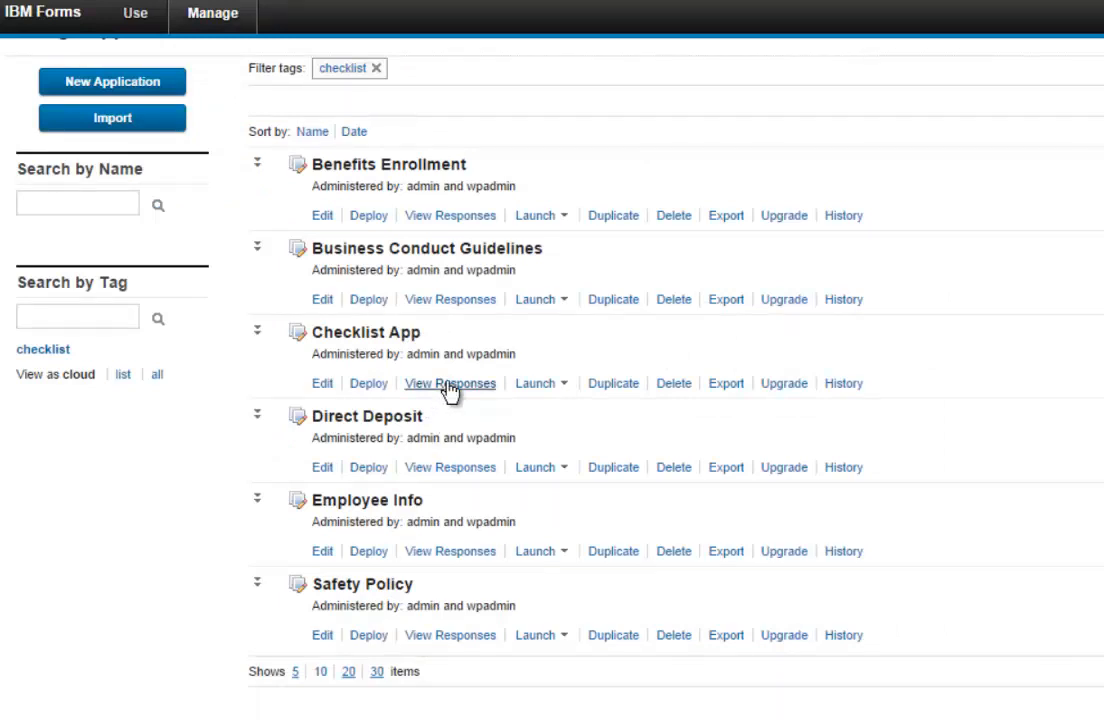
pyautogui.moveTo(460, 404)
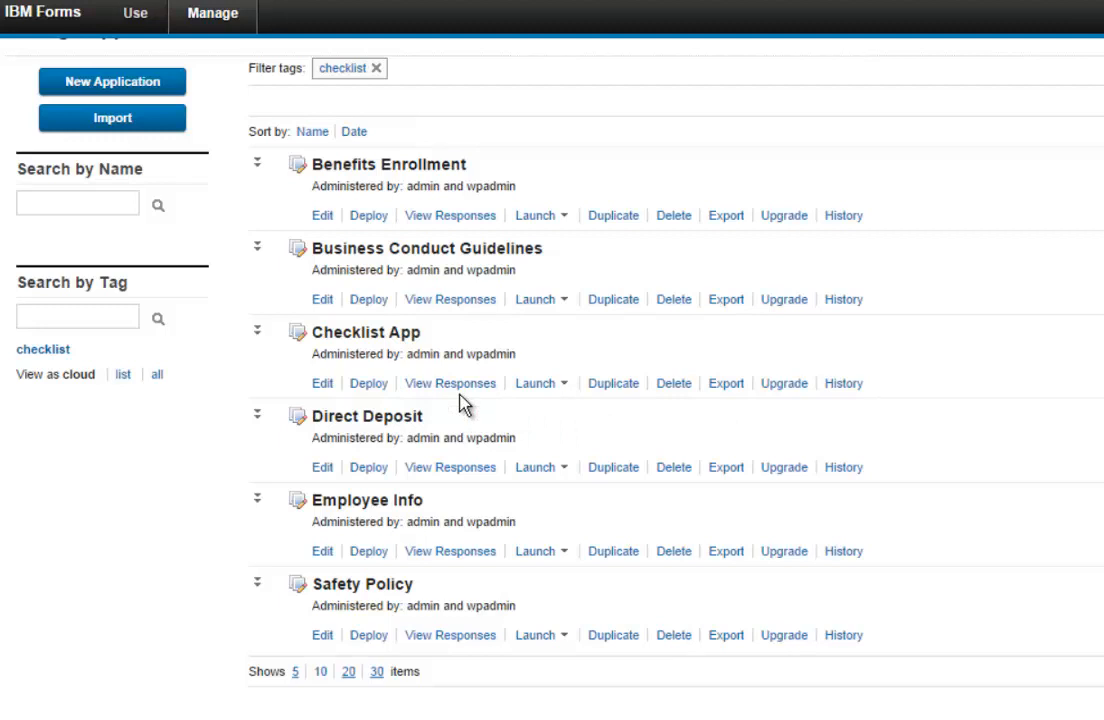
pyautogui.moveTo(412, 363)
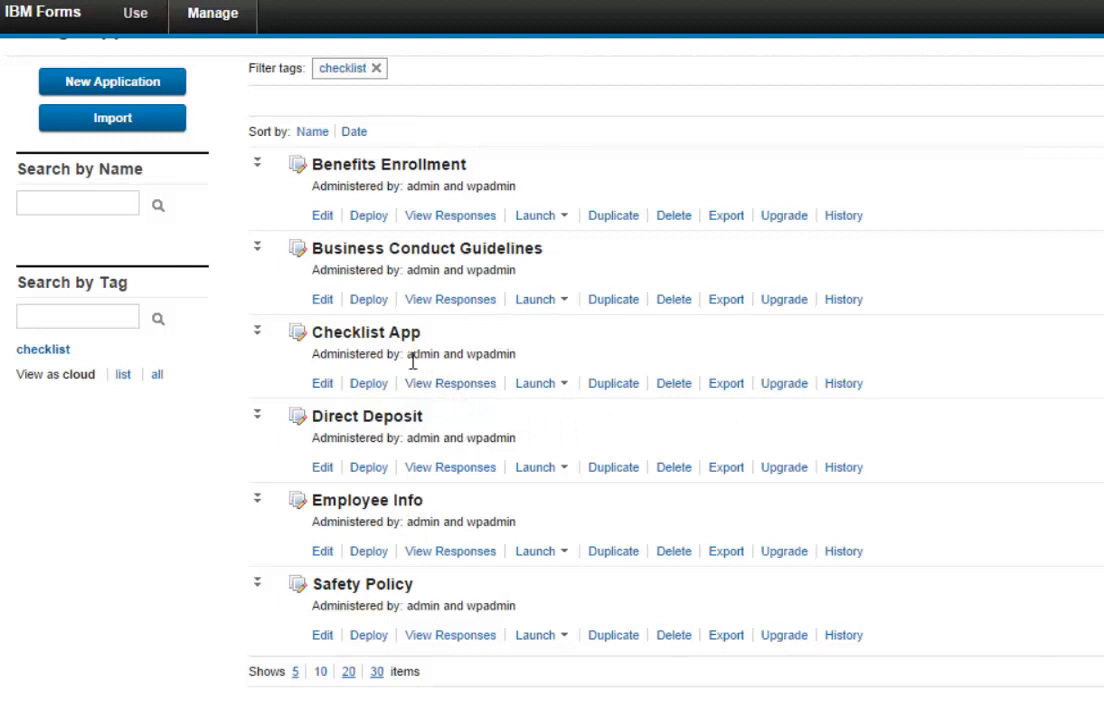
pyautogui.moveTo(260, 177)
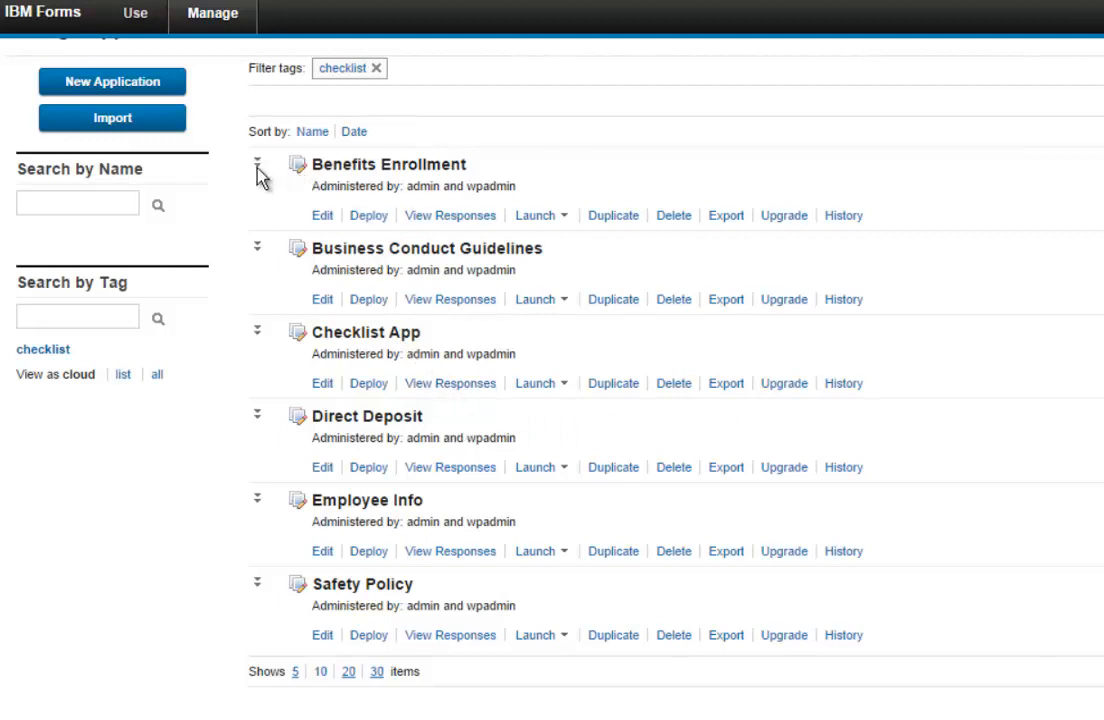
# - Expand the Benefits Enrollment details and scroll through the forms' IDs and launch URLs
pyautogui.click(262, 163)
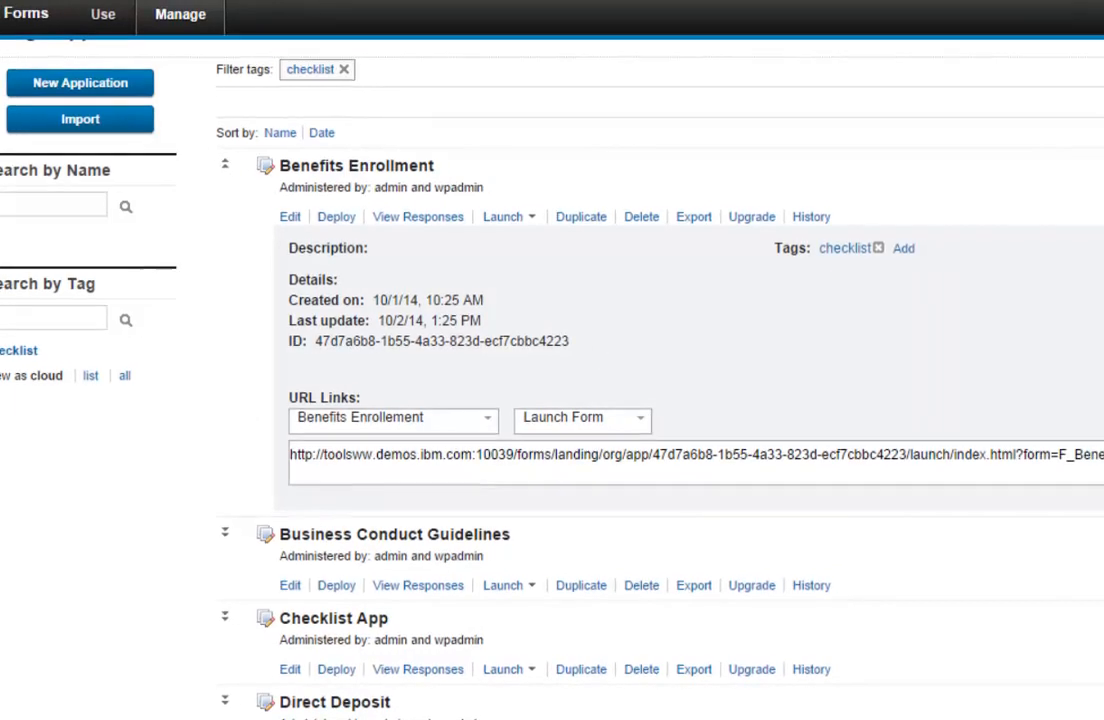
pyautogui.scroll(-3)
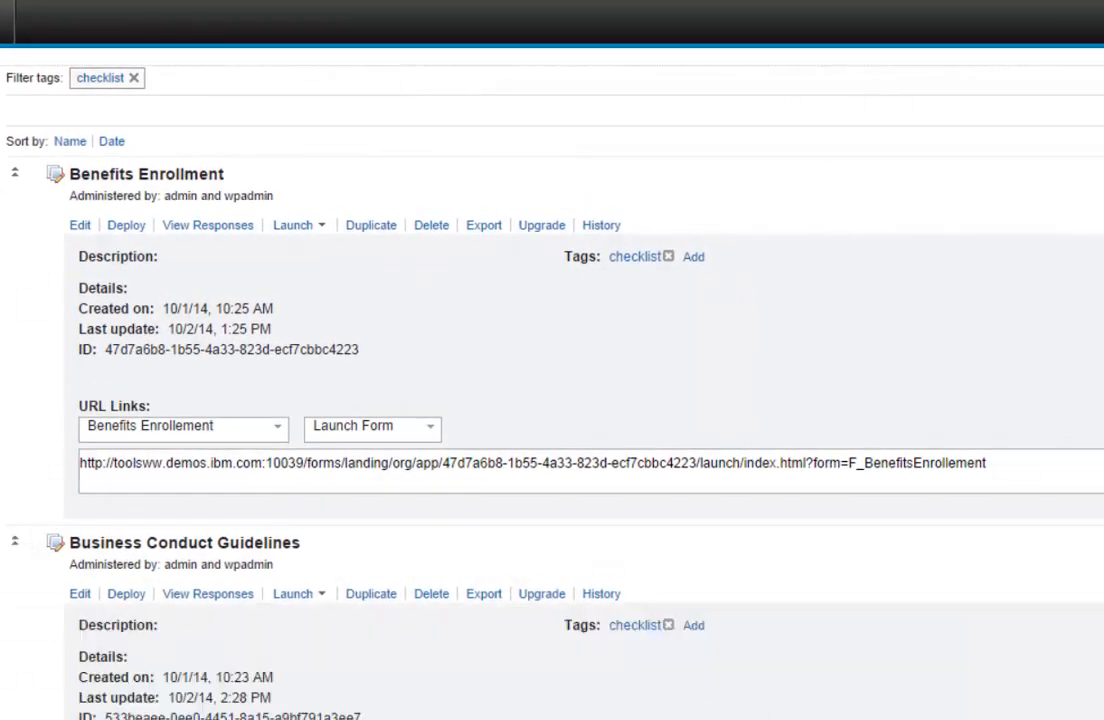
pyautogui.scroll(-3)
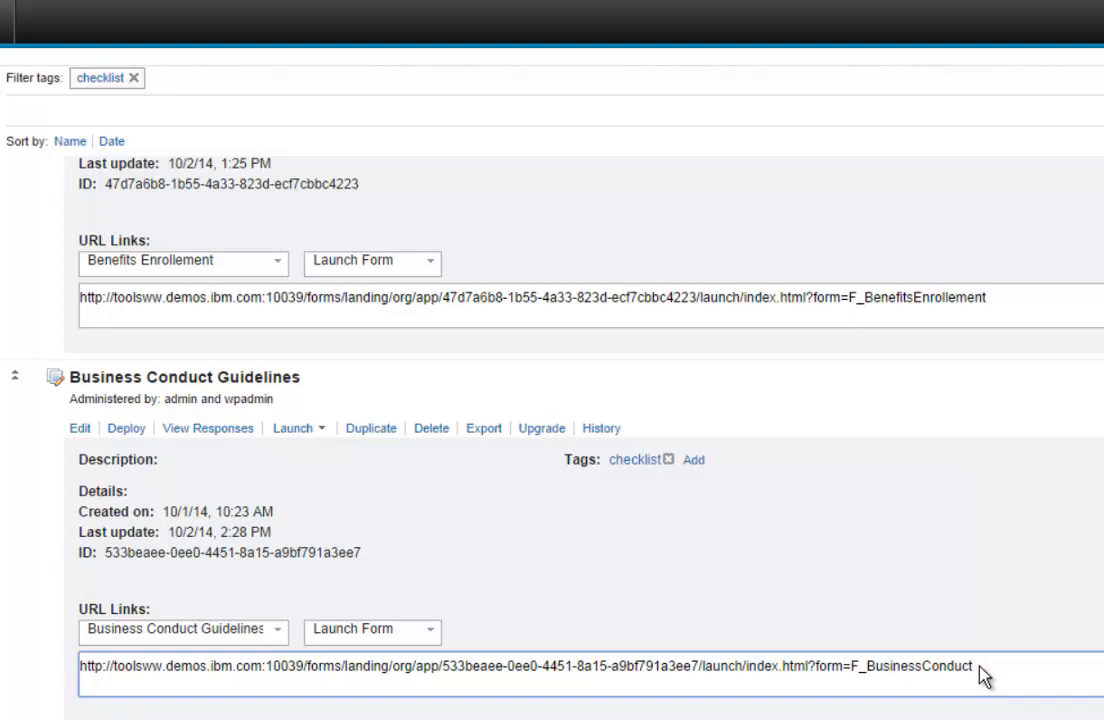
pyautogui.moveTo(963, 670)
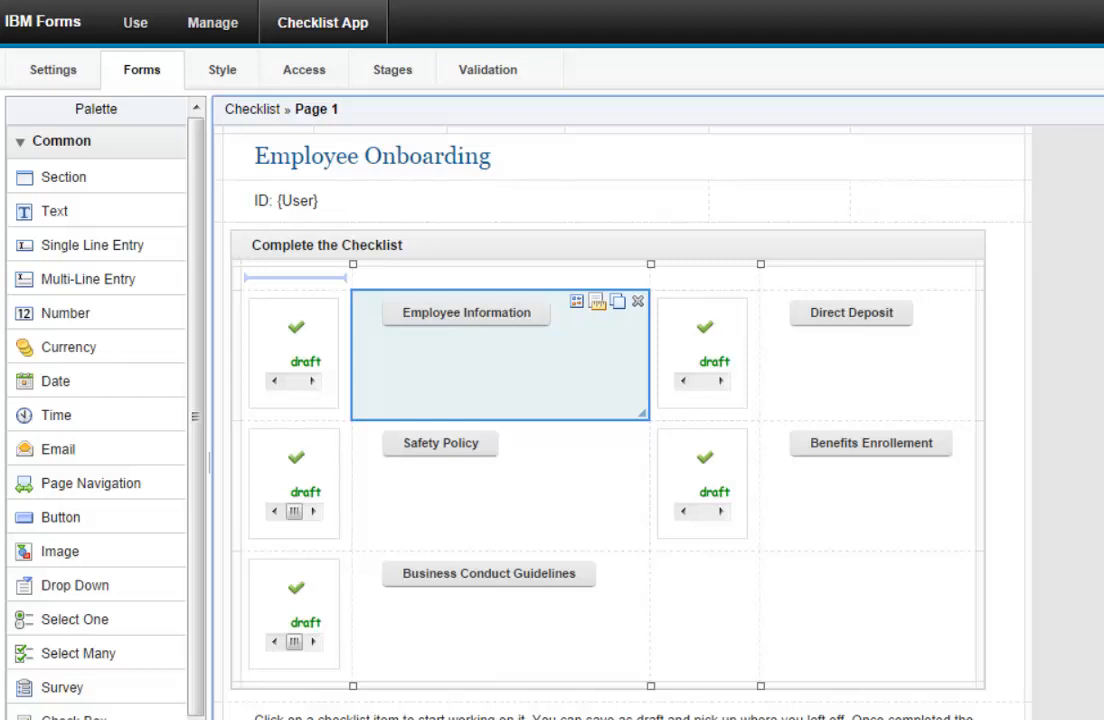
pyautogui.moveTo(58, 71)
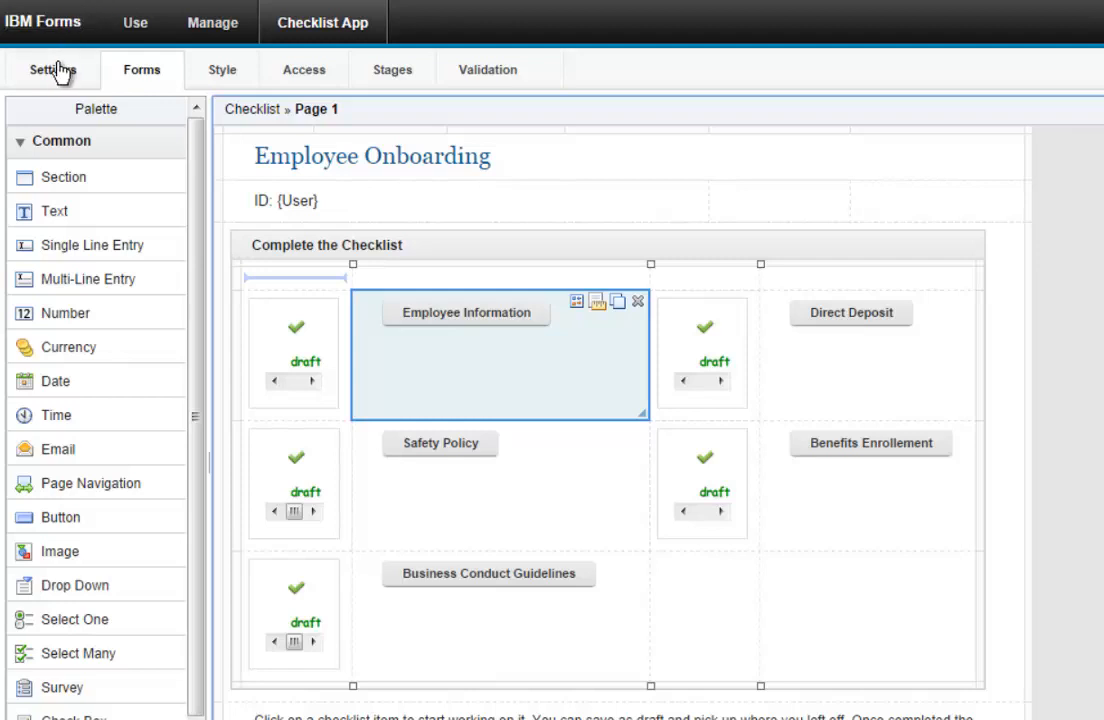
# - Review the Employee Info service's output assignments, then close it without saving
pyautogui.click(53, 70)
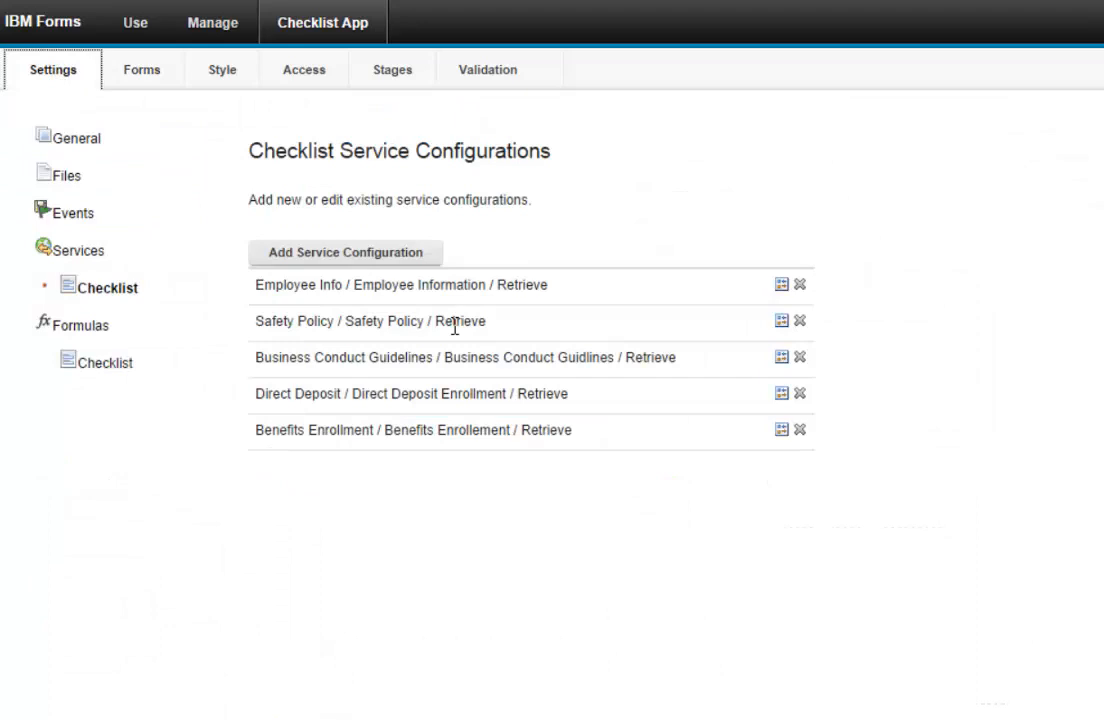
pyautogui.moveTo(627, 311)
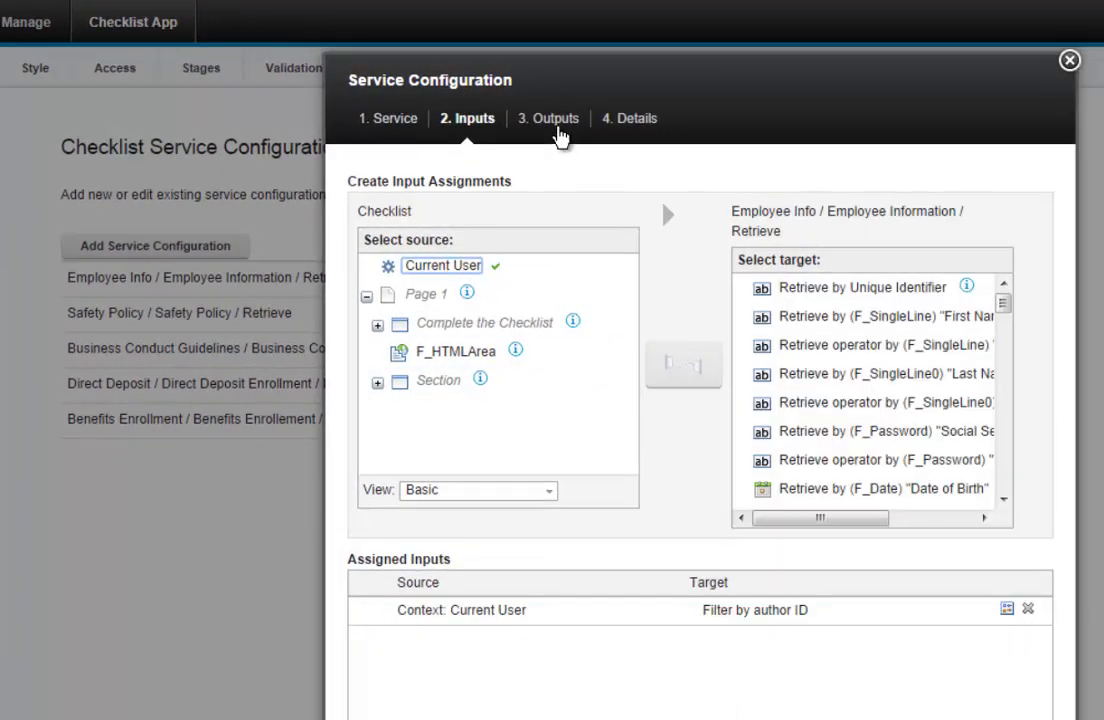
pyautogui.click(547, 118)
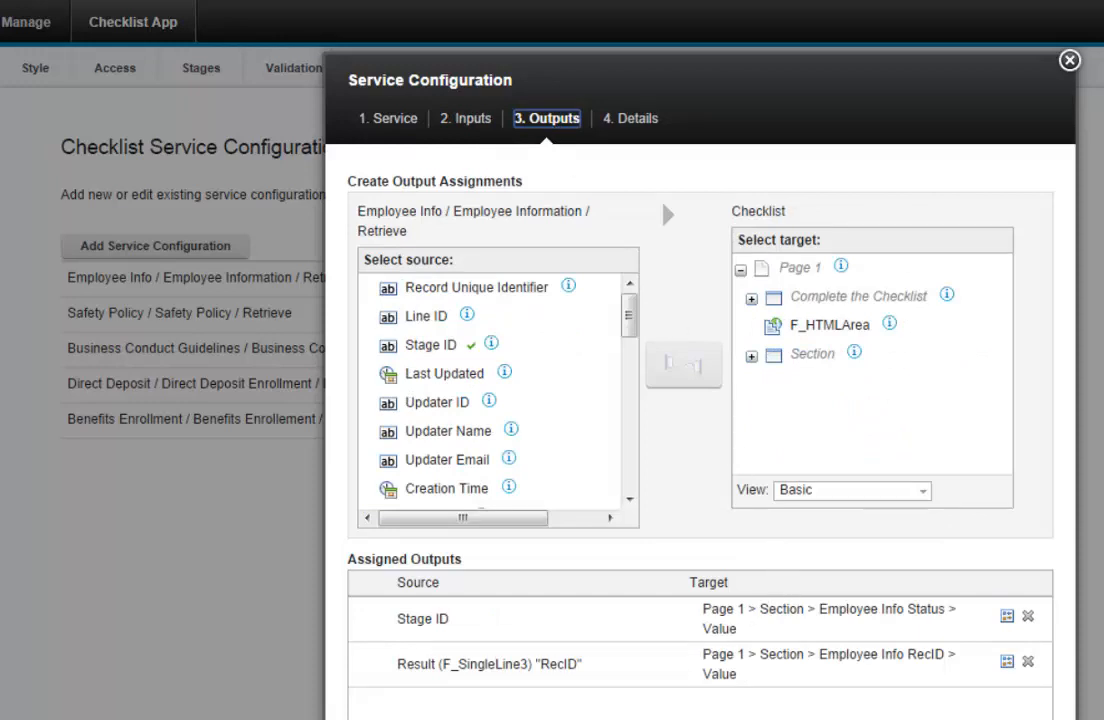
pyautogui.click(1069, 62)
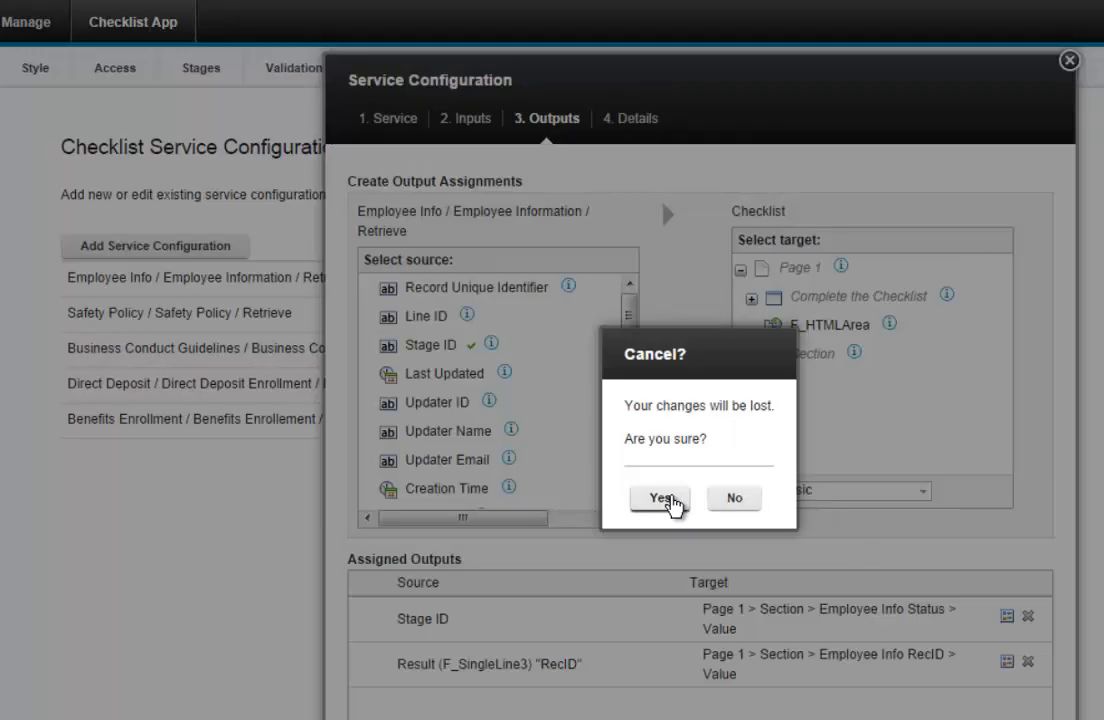
pyautogui.click(659, 498)
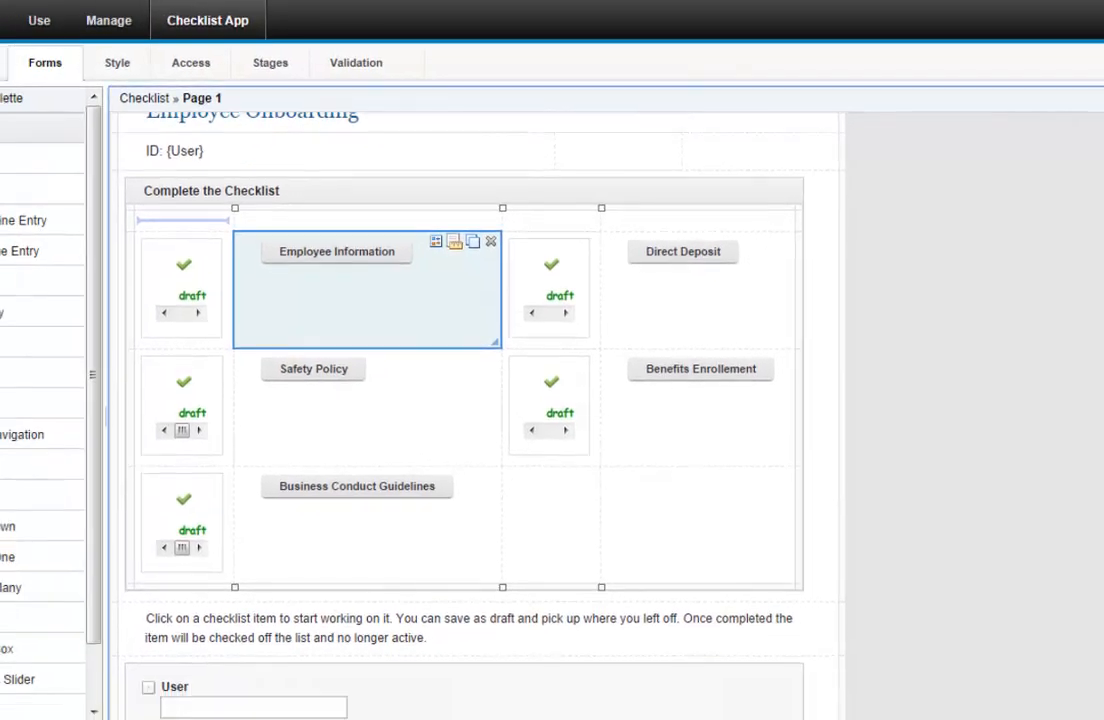
# - Show the Employee Information button's properties with its client-side events list
pyautogui.scroll(-3)
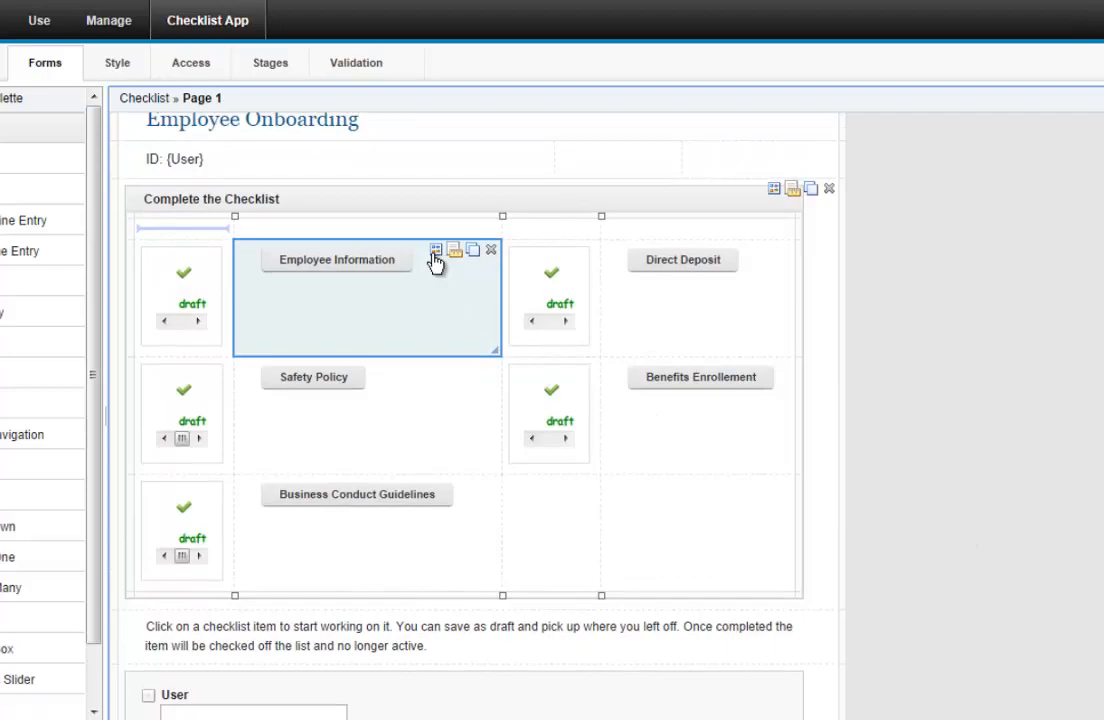
pyautogui.click(433, 250)
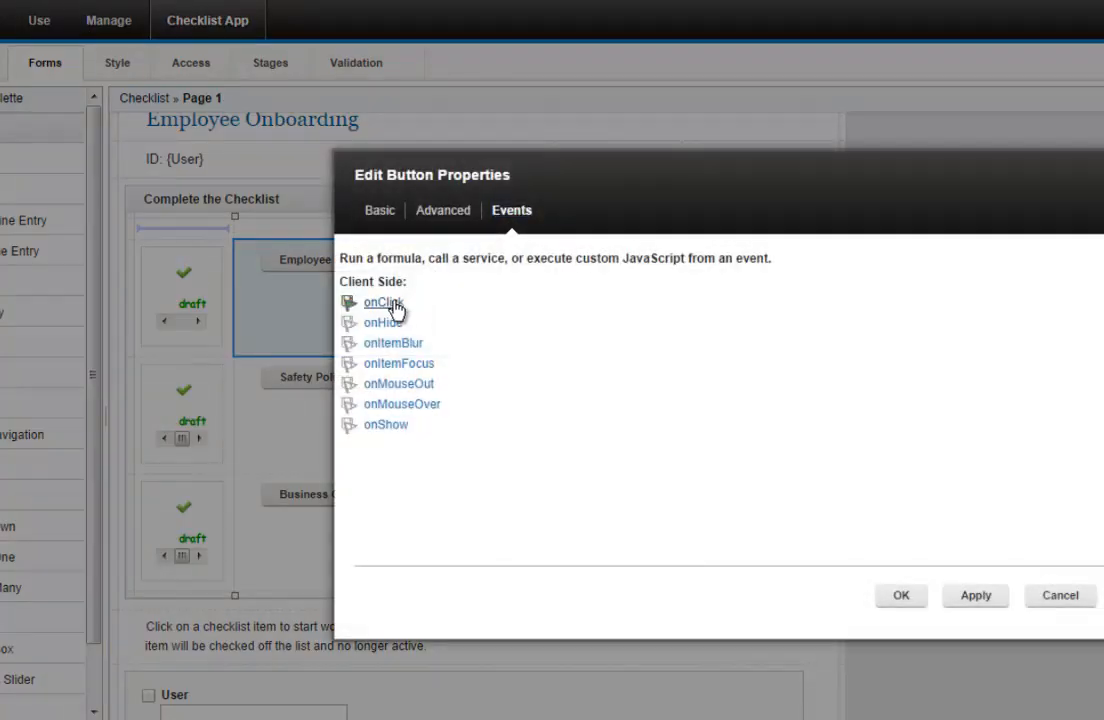
pyautogui.click(379, 302)
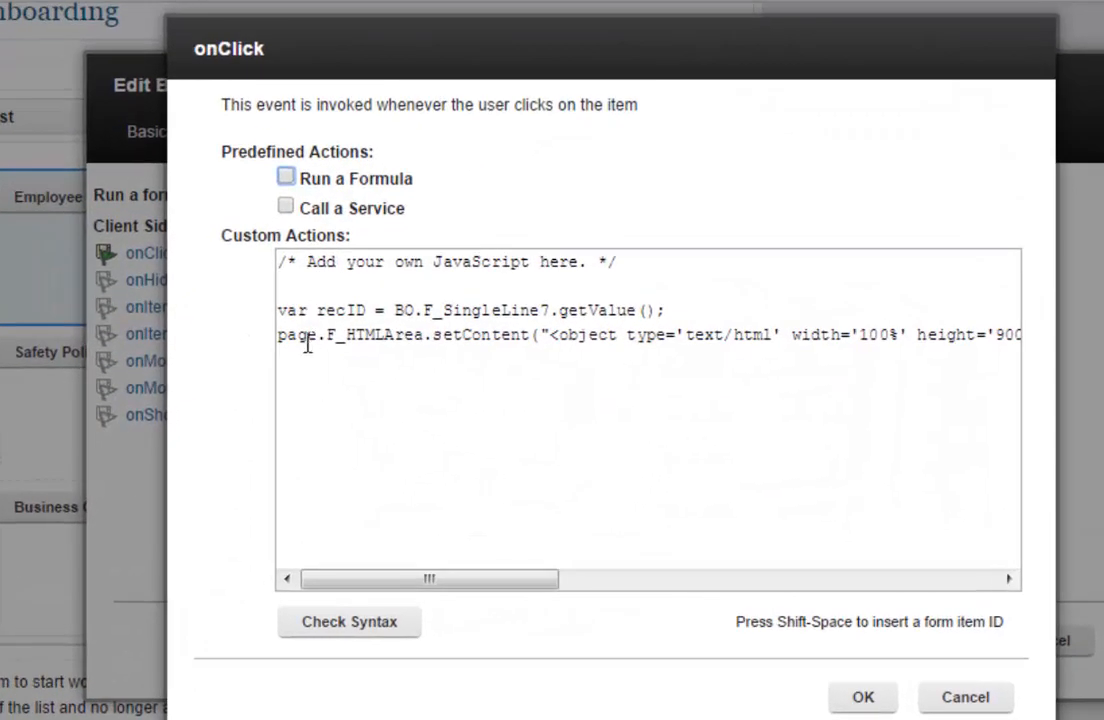
pyautogui.moveTo(357, 334)
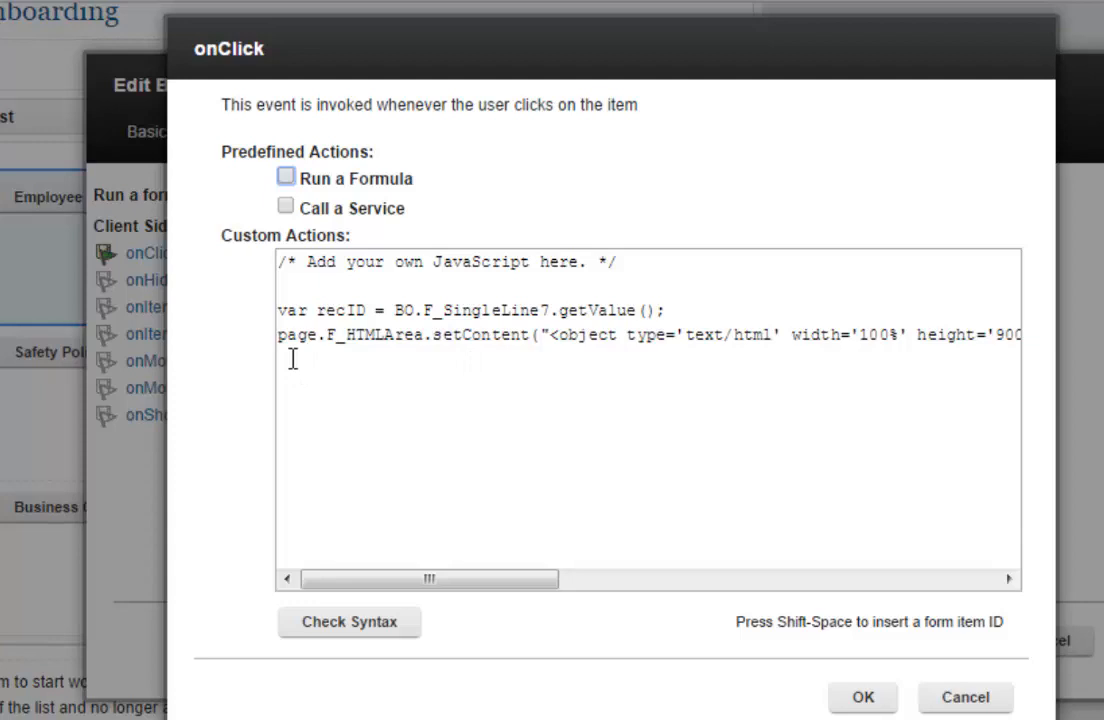
pyautogui.moveTo(369, 369)
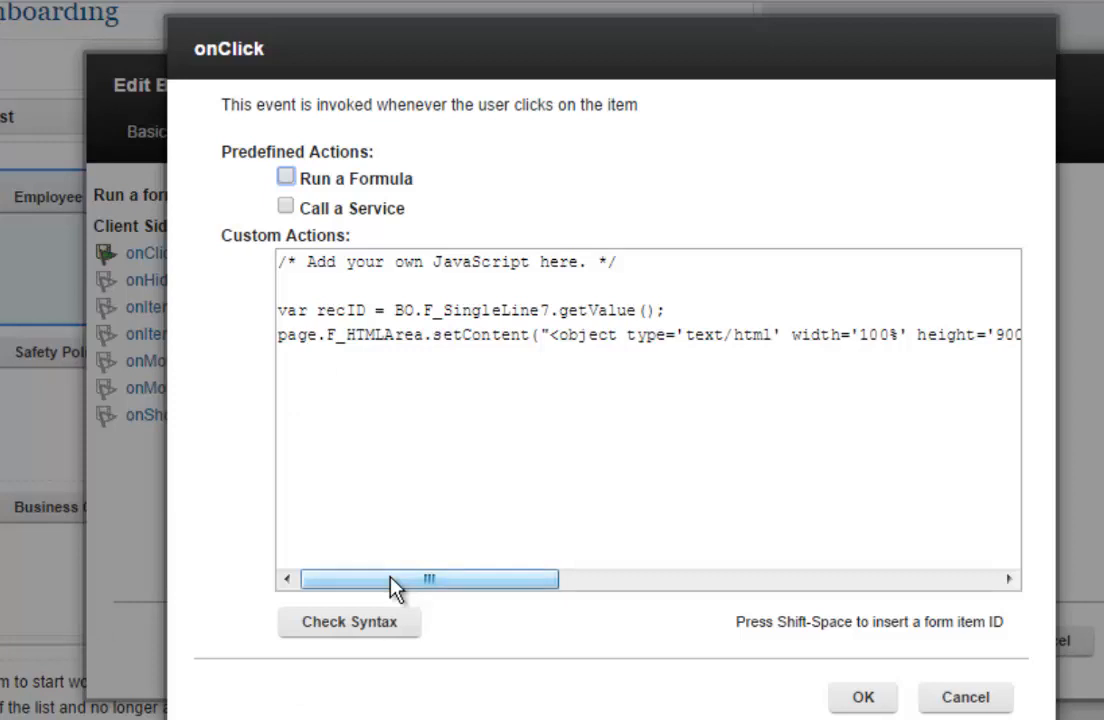
pyautogui.moveTo(378, 592)
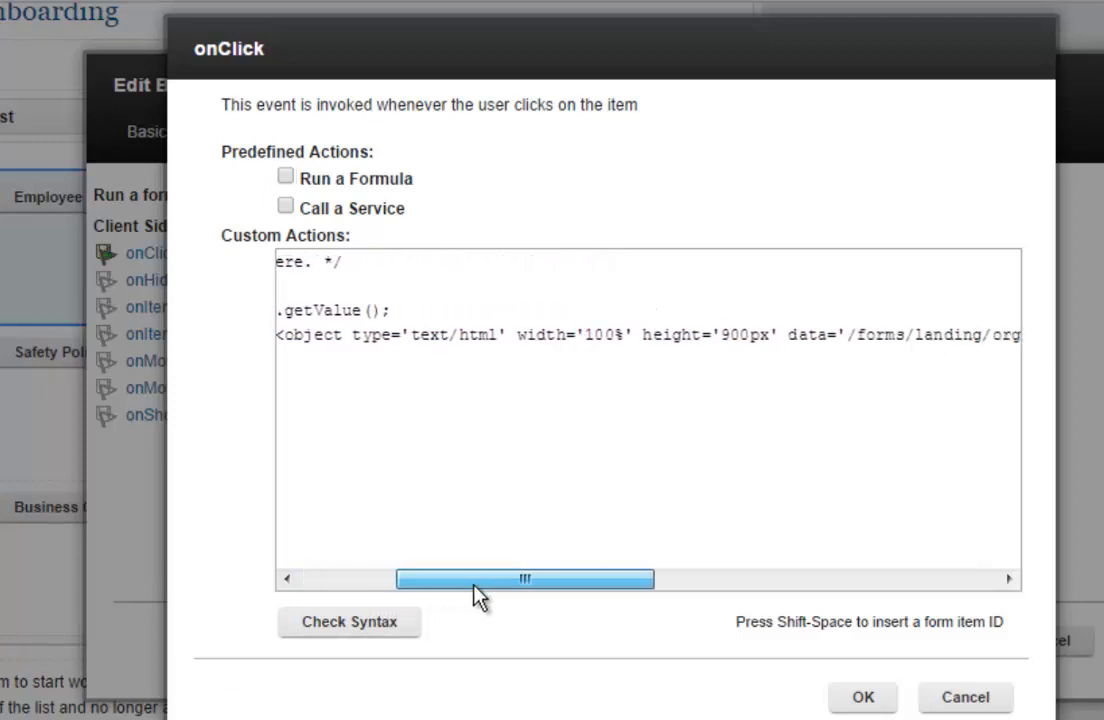
pyautogui.moveTo(524, 578); pyautogui.dragTo(513, 578)
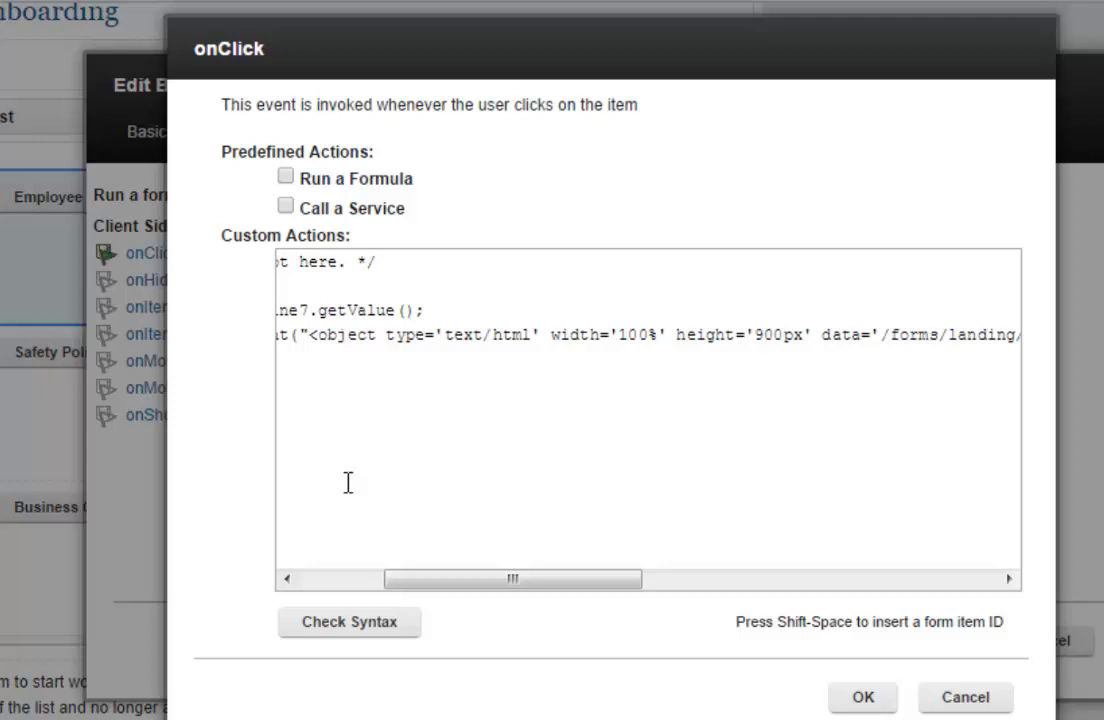
pyautogui.moveTo(513, 578); pyautogui.dragTo(550, 578)
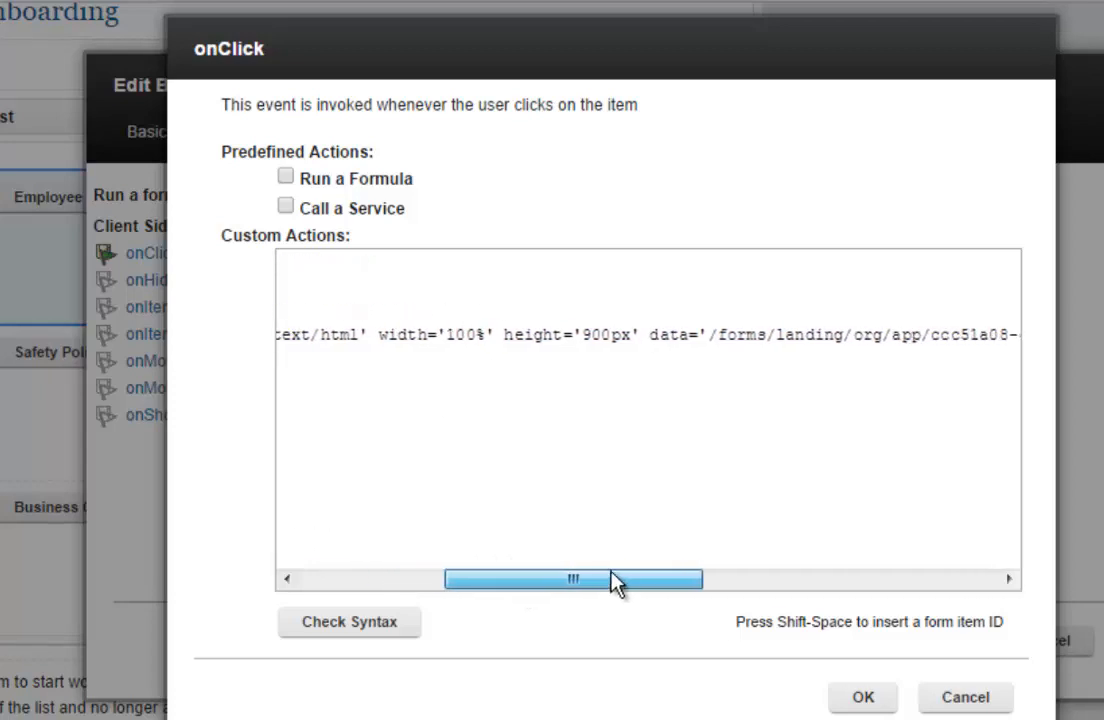
pyautogui.moveTo(573, 579); pyautogui.dragTo(686, 579)
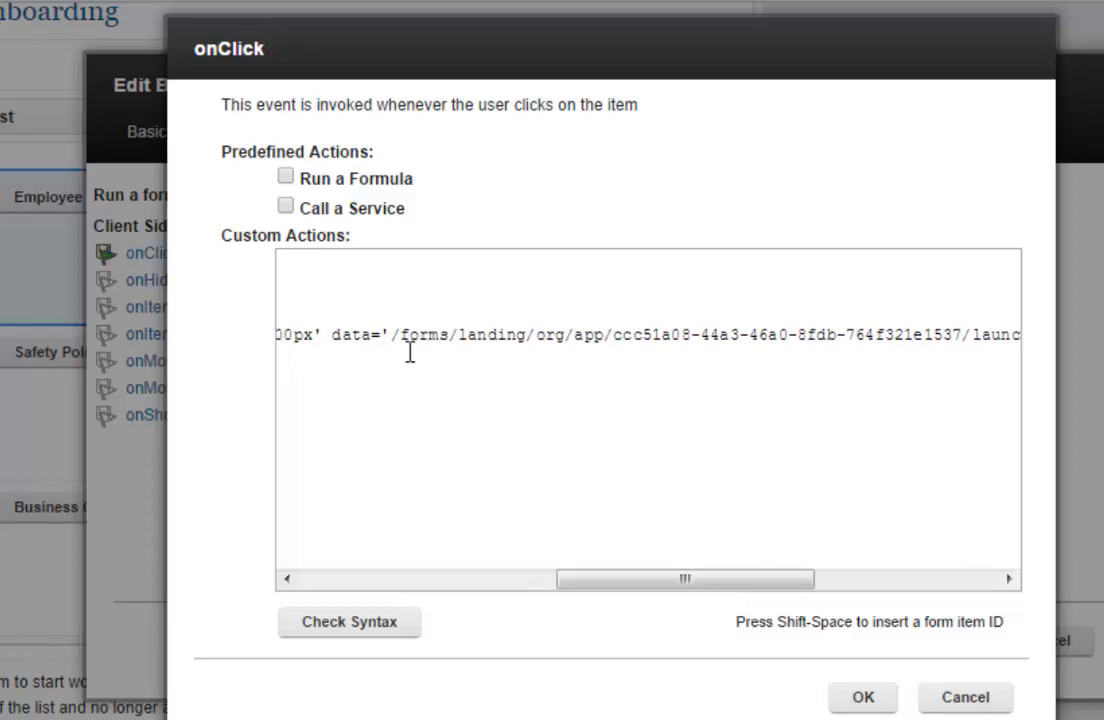
pyautogui.moveTo(399, 366)
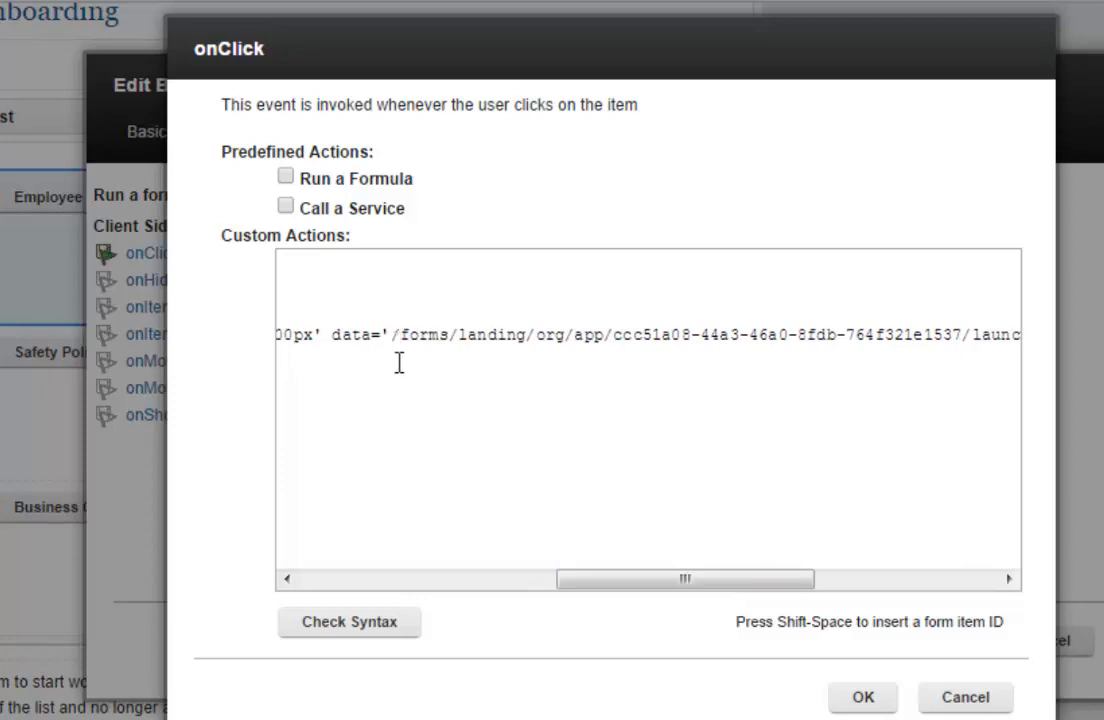
pyautogui.moveTo(421, 327)
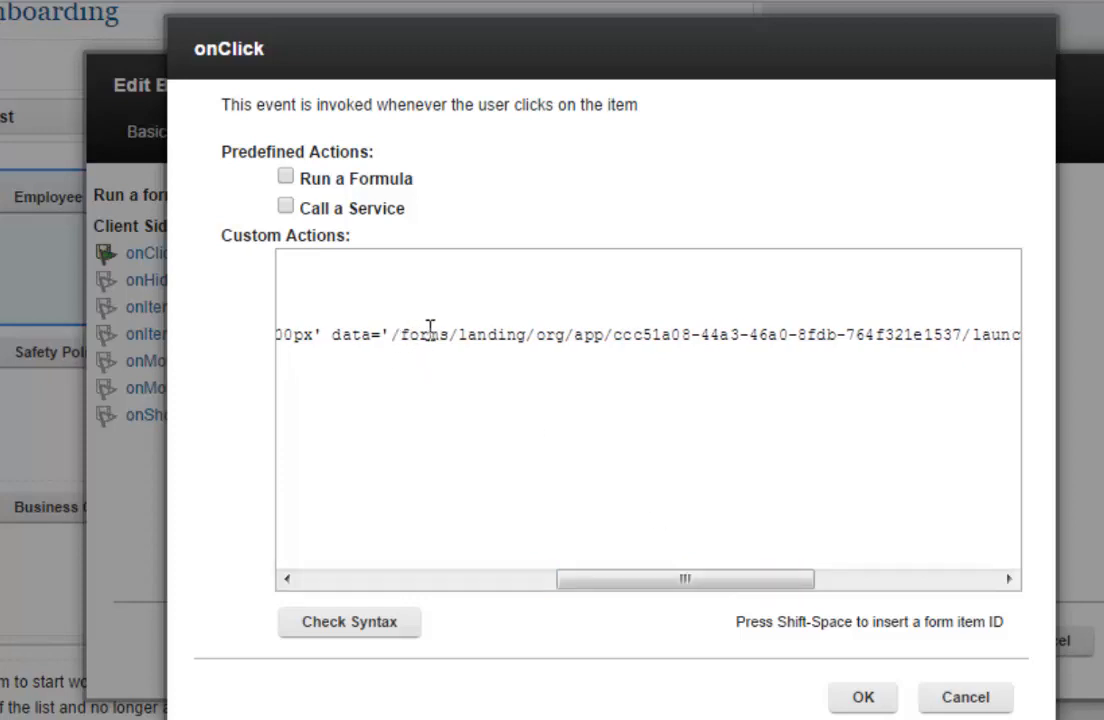
pyautogui.moveTo(656, 544)
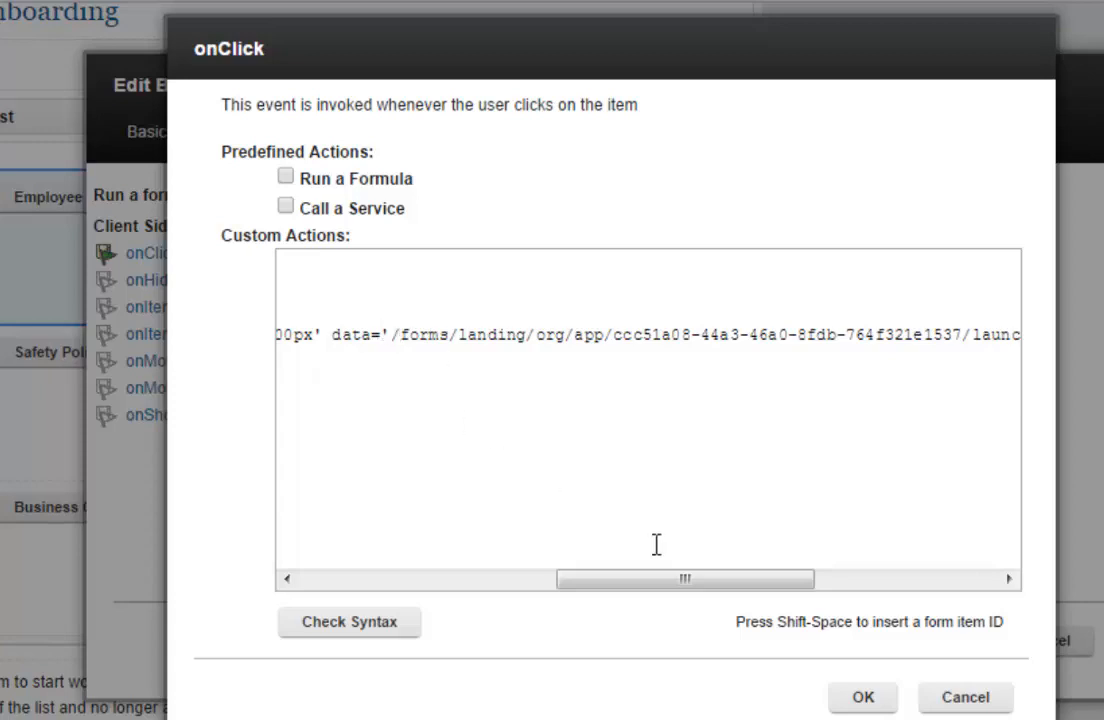
pyautogui.moveTo(685, 578); pyautogui.dragTo(693, 578)
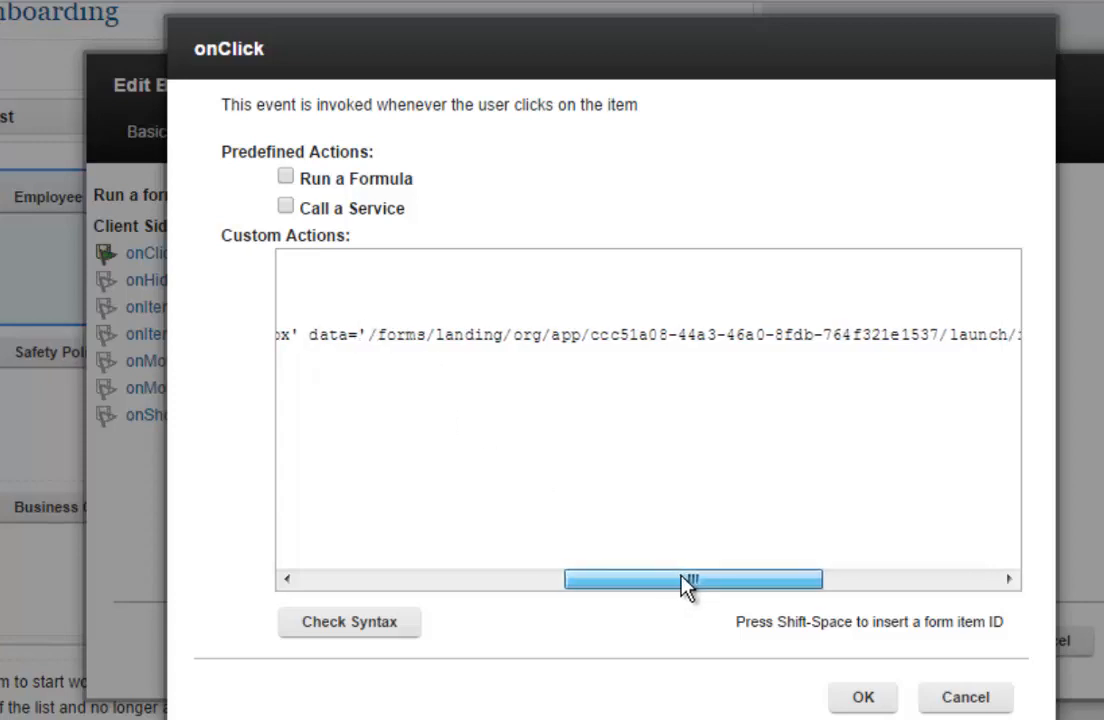
pyautogui.moveTo(690, 578); pyautogui.dragTo(695, 578)
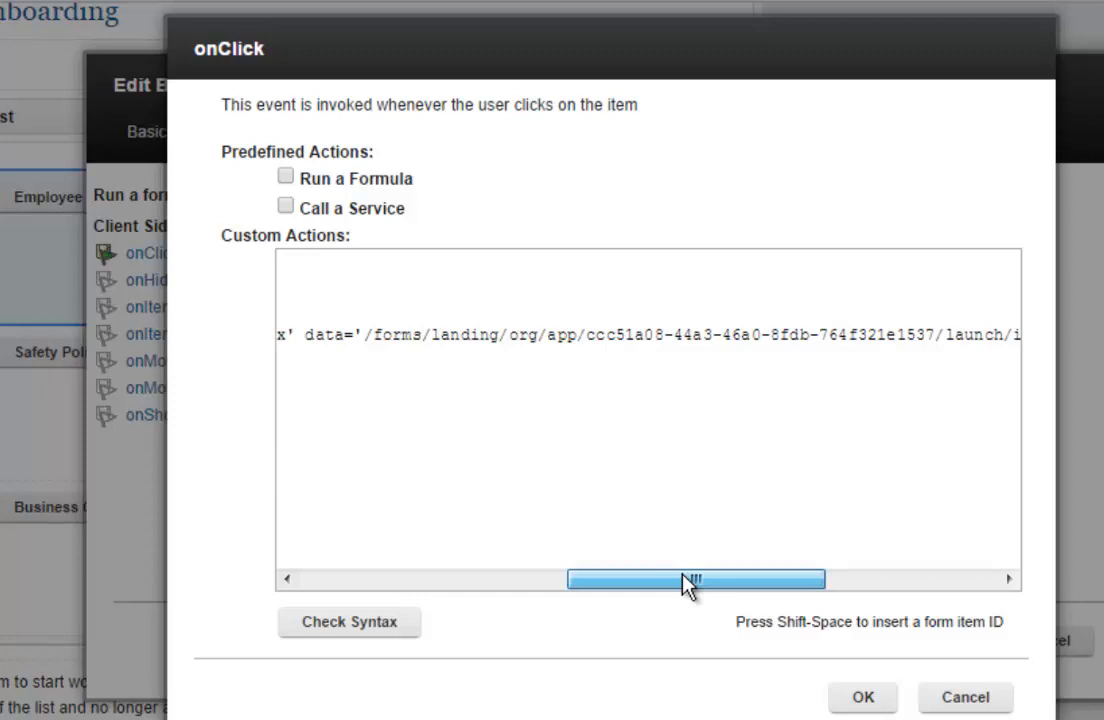
pyautogui.moveTo(693, 579); pyautogui.dragTo(780, 579)
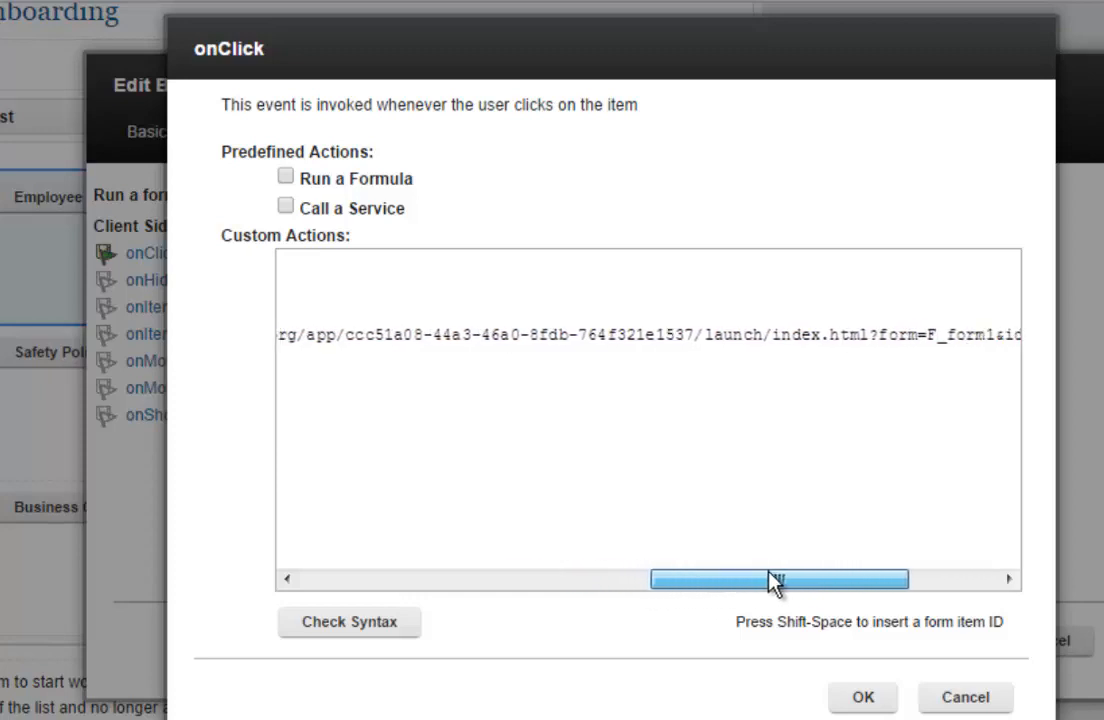
pyautogui.moveTo(780, 578); pyautogui.dragTo(850, 578)
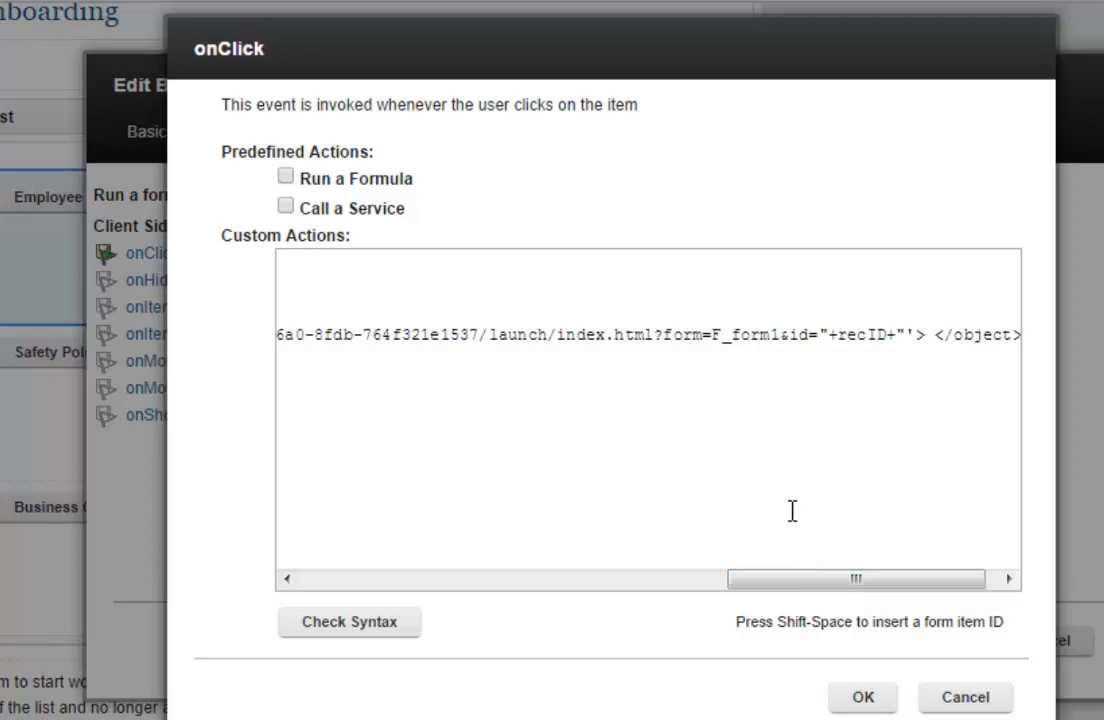
pyautogui.moveTo(849, 497)
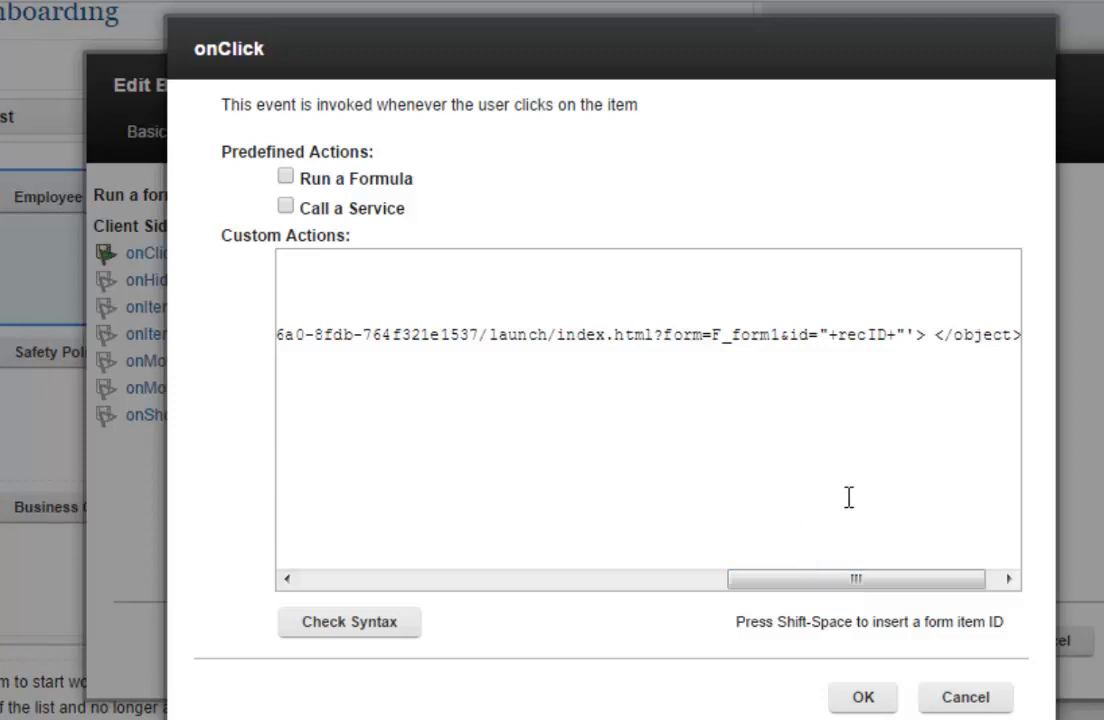
pyautogui.moveTo(888, 335)
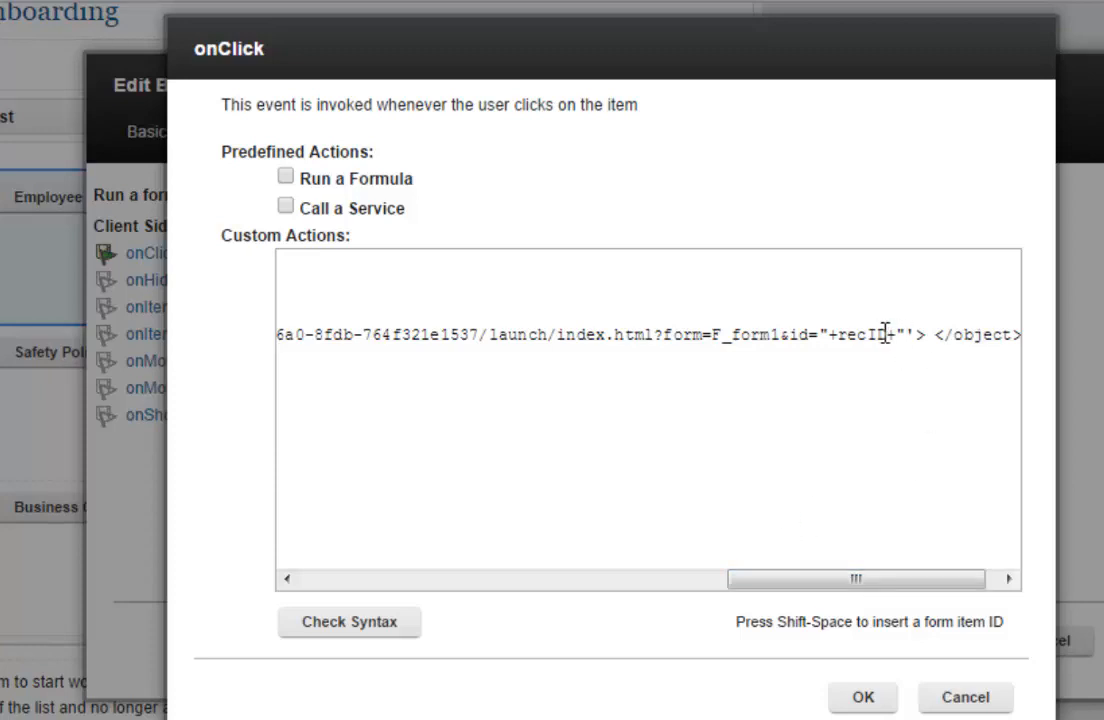
pyautogui.moveTo(893, 607)
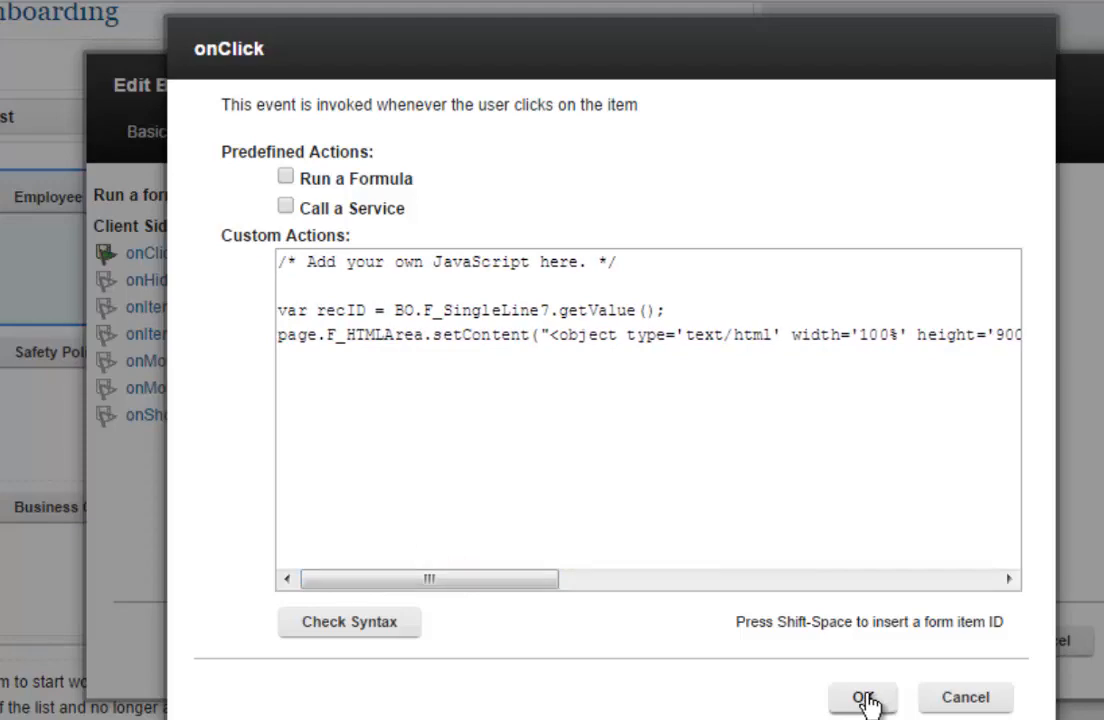
pyautogui.click(861, 692)
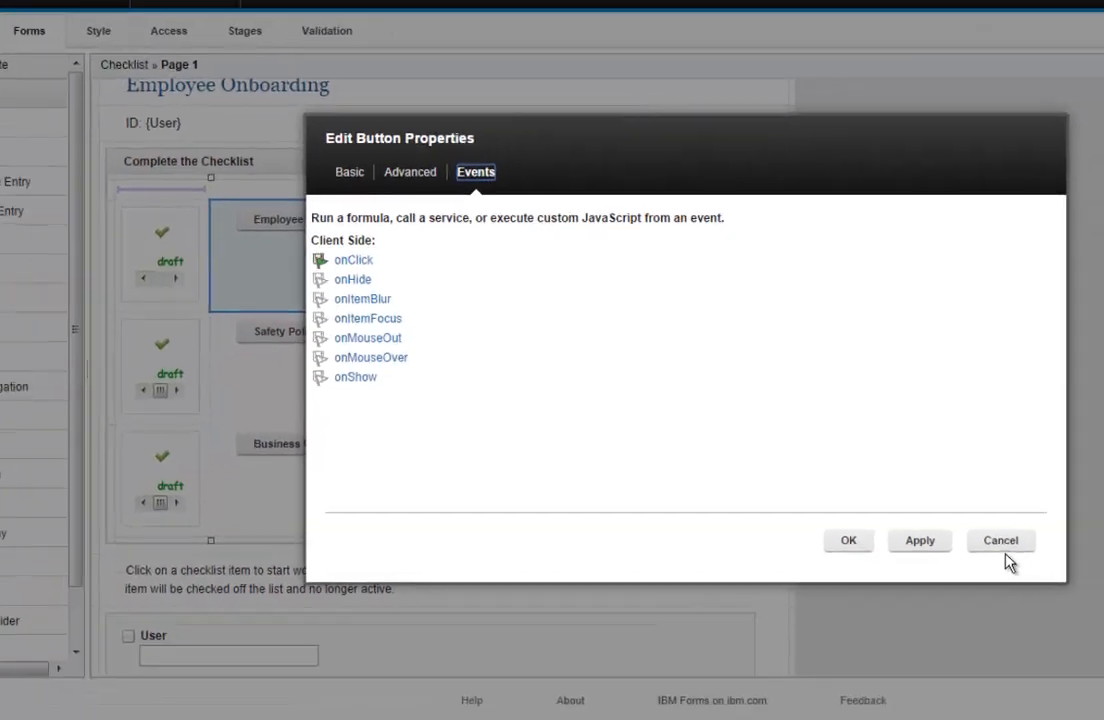
# - Cancel the button properties and view the live checklist showing Business Conduct Guidelines
pyautogui.click(1000, 540)
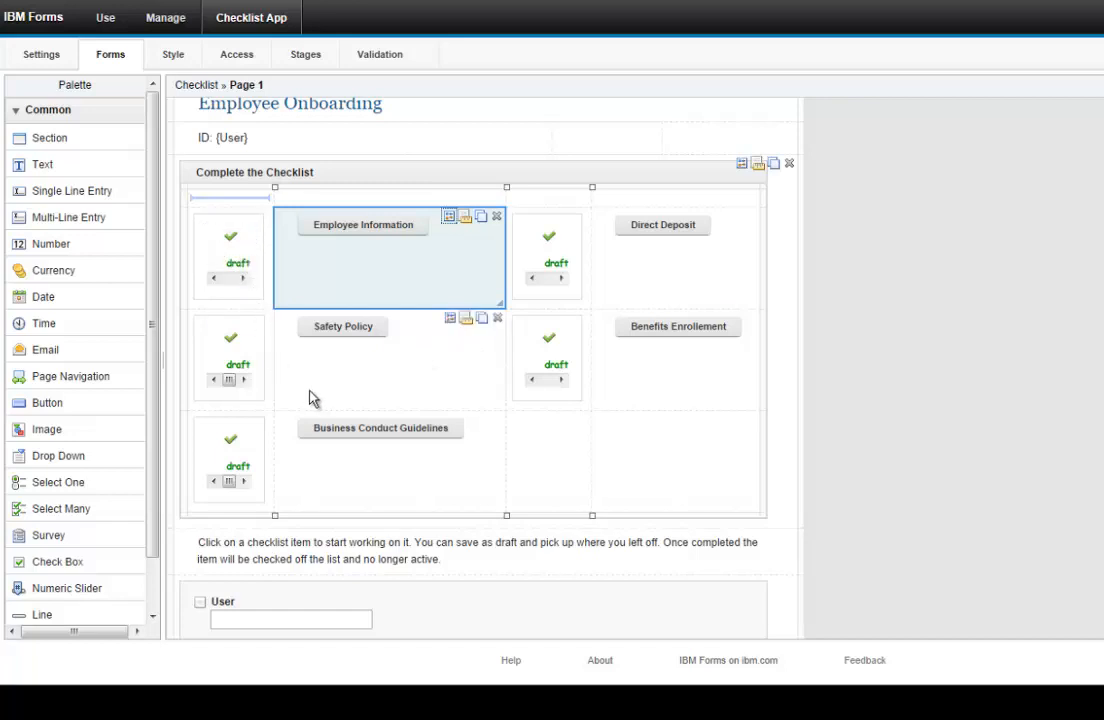
pyautogui.moveTo(407, 417)
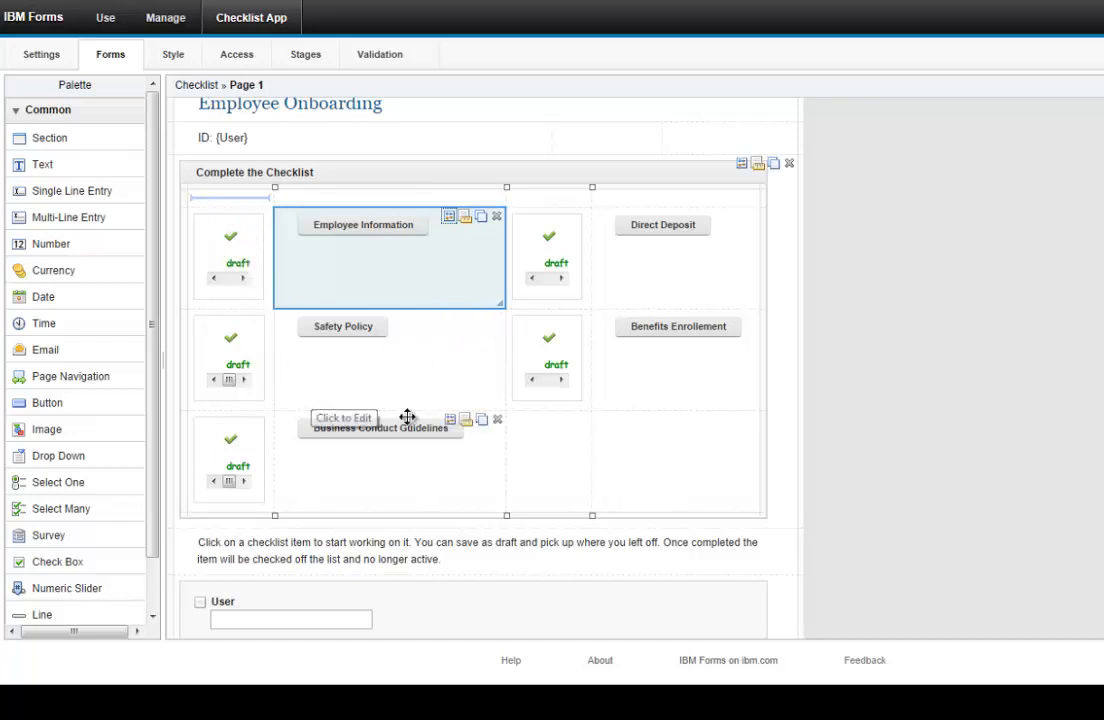
pyautogui.moveTo(436, 407)
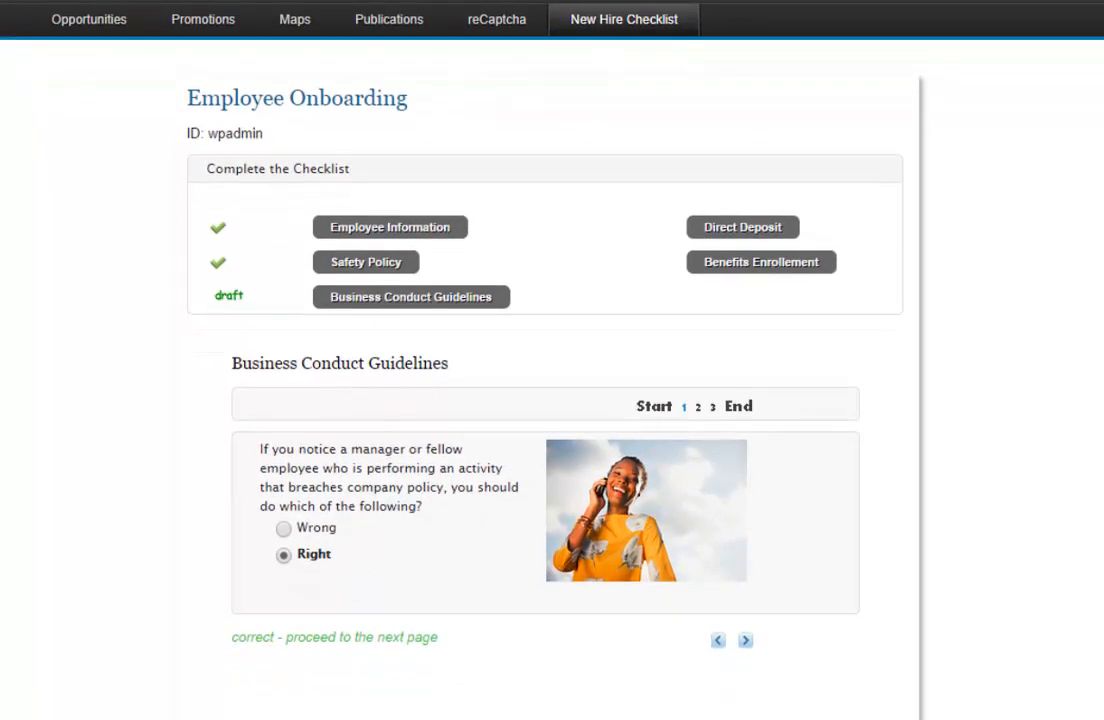
pyautogui.scroll(-3)
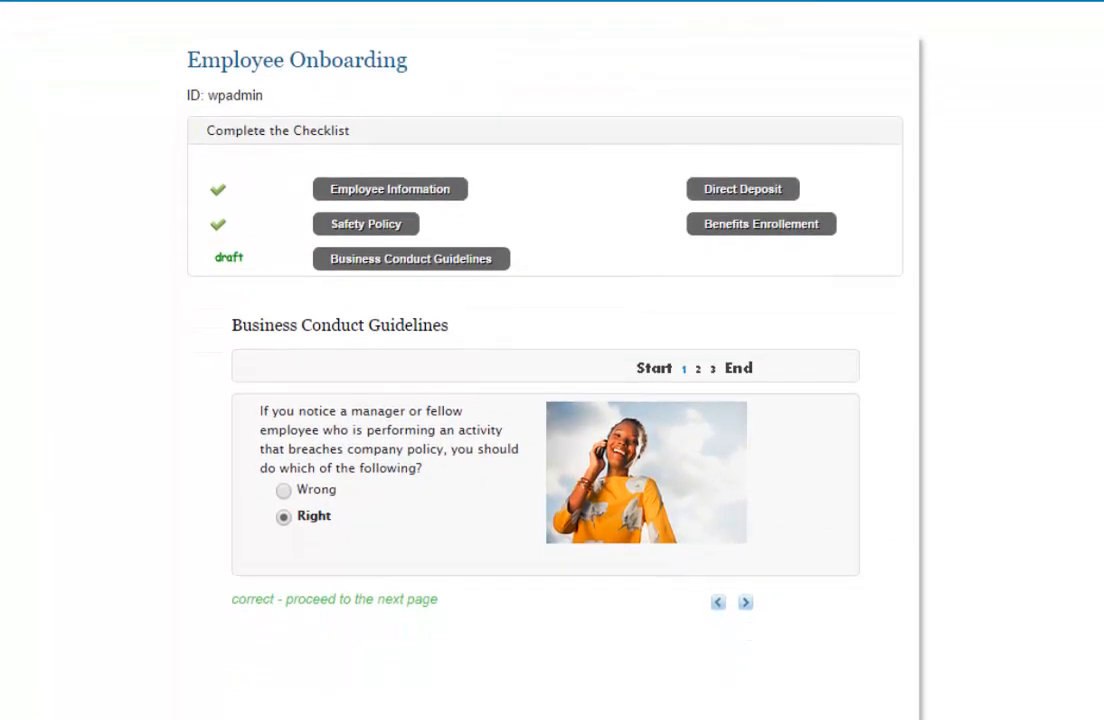